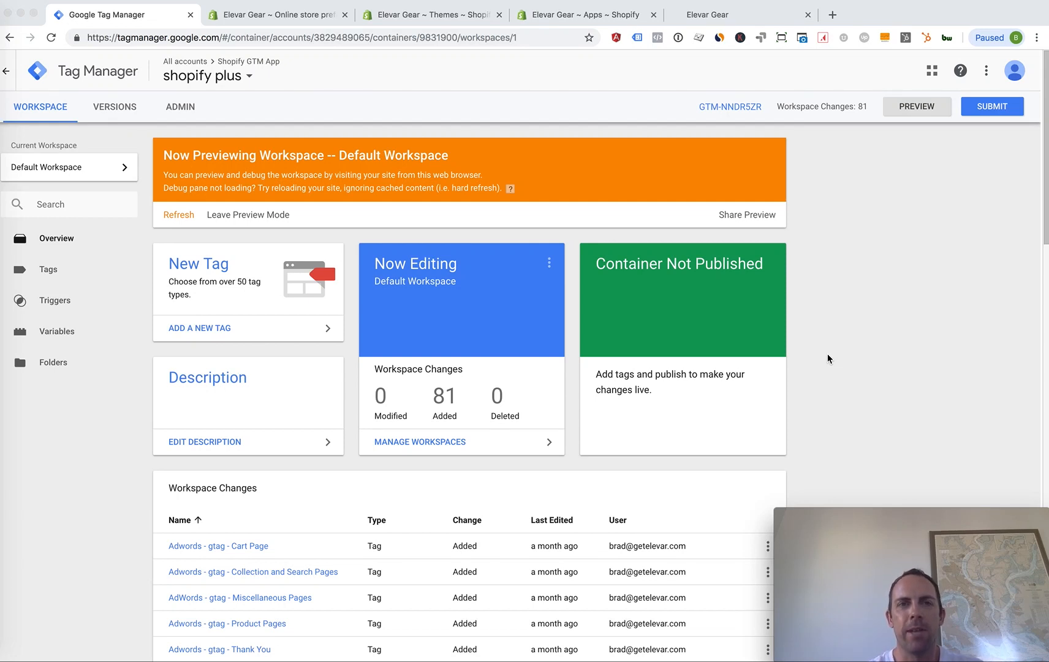
mouse_move(773, 256)
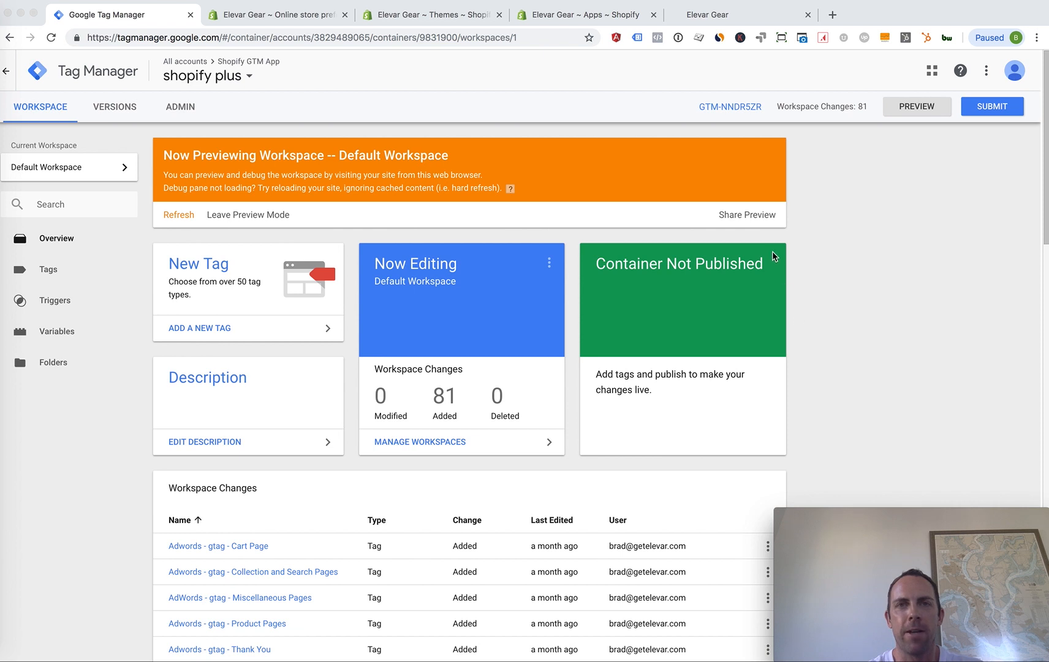
mouse_move(843, 251)
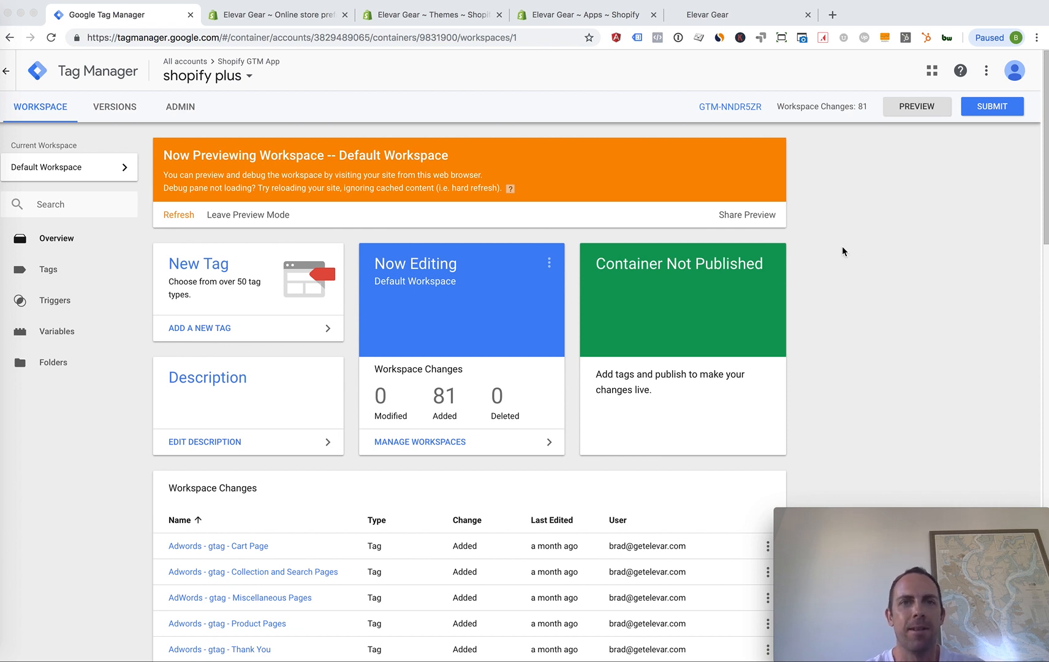
mouse_move(406, 235)
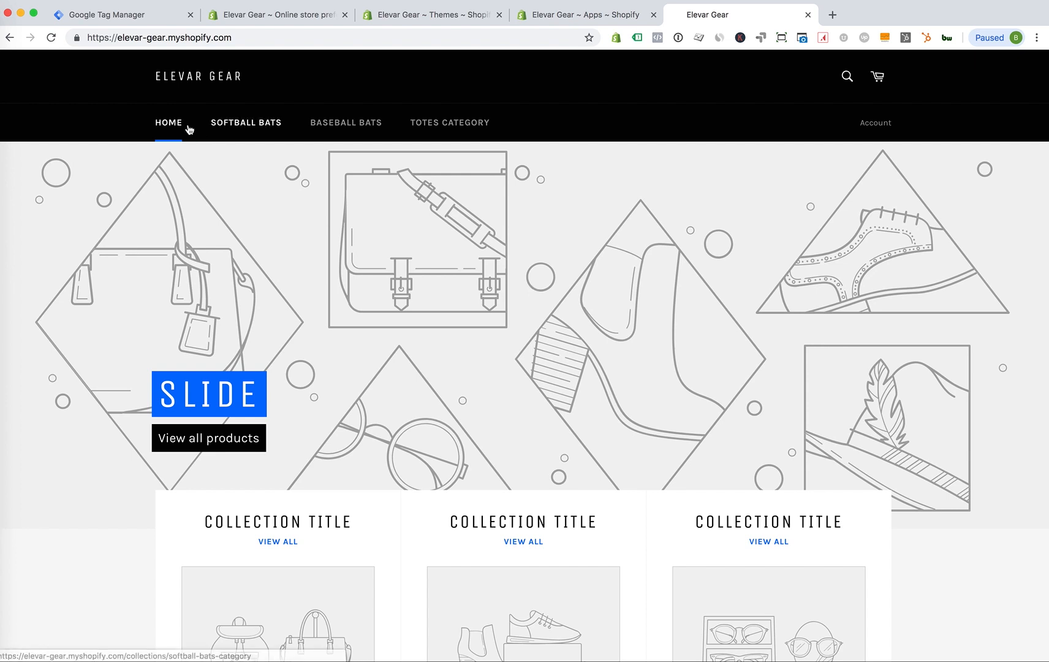
Open the GTM-NNDR5ZR container's install code from the Tag Manager workspace
left_click(120, 14)
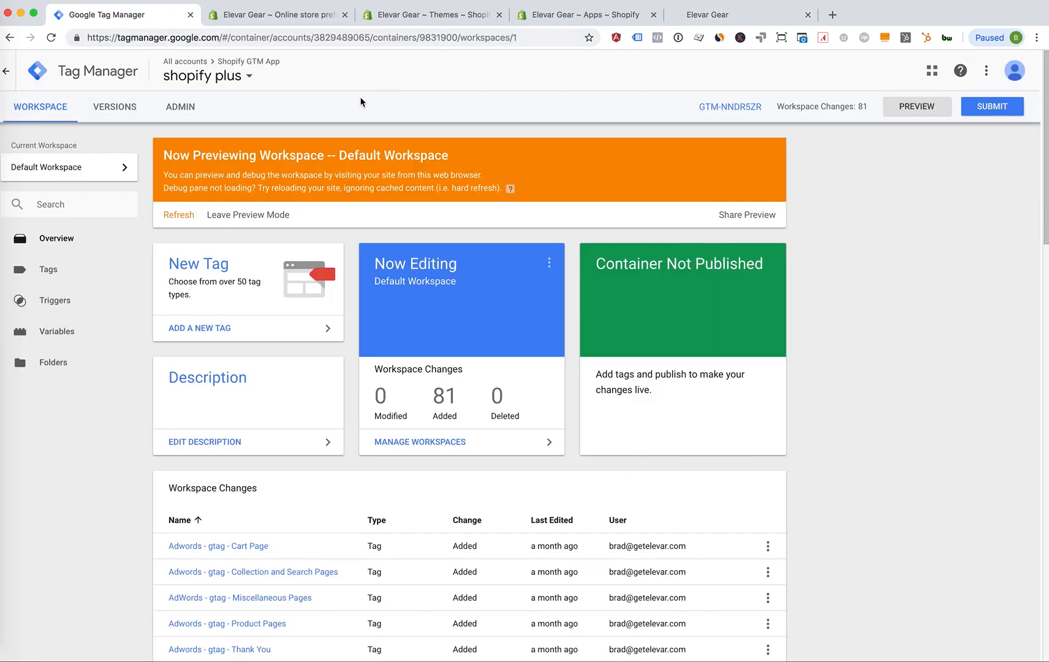
left_click(729, 106)
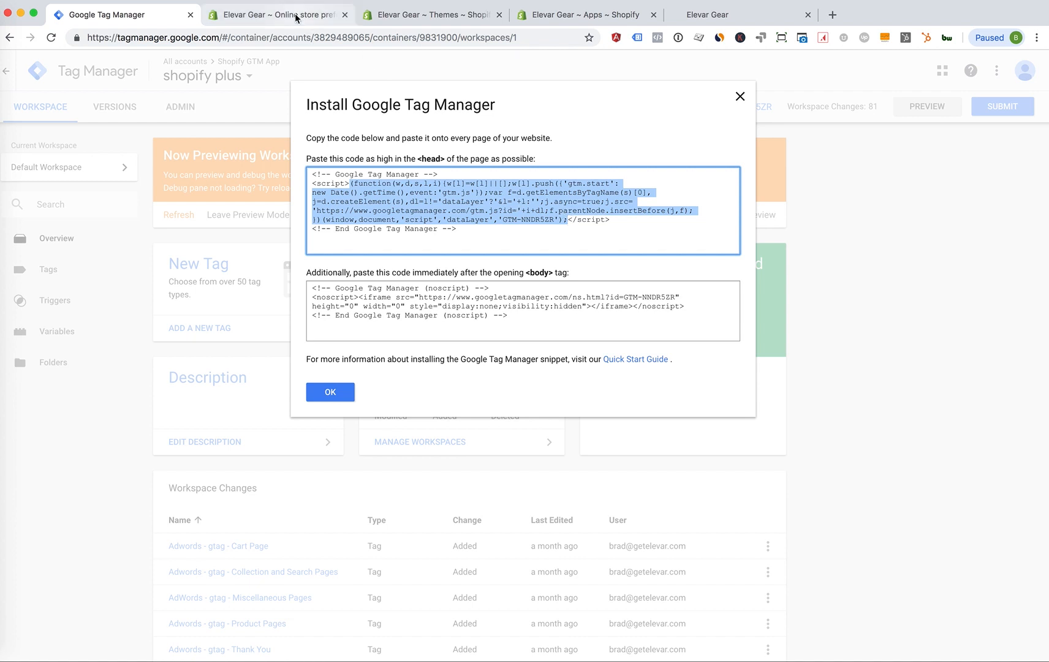
Paste the GTM snippet into Preferences' custom Google Analytics JavaScript and save
left_click(277, 14)
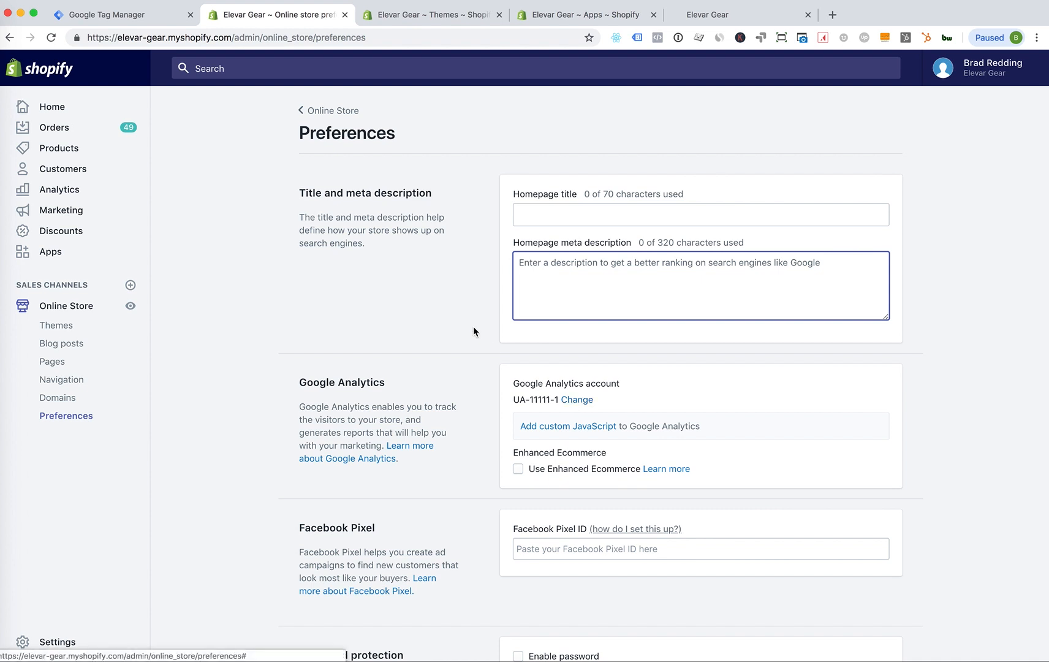
mouse_move(93, 407)
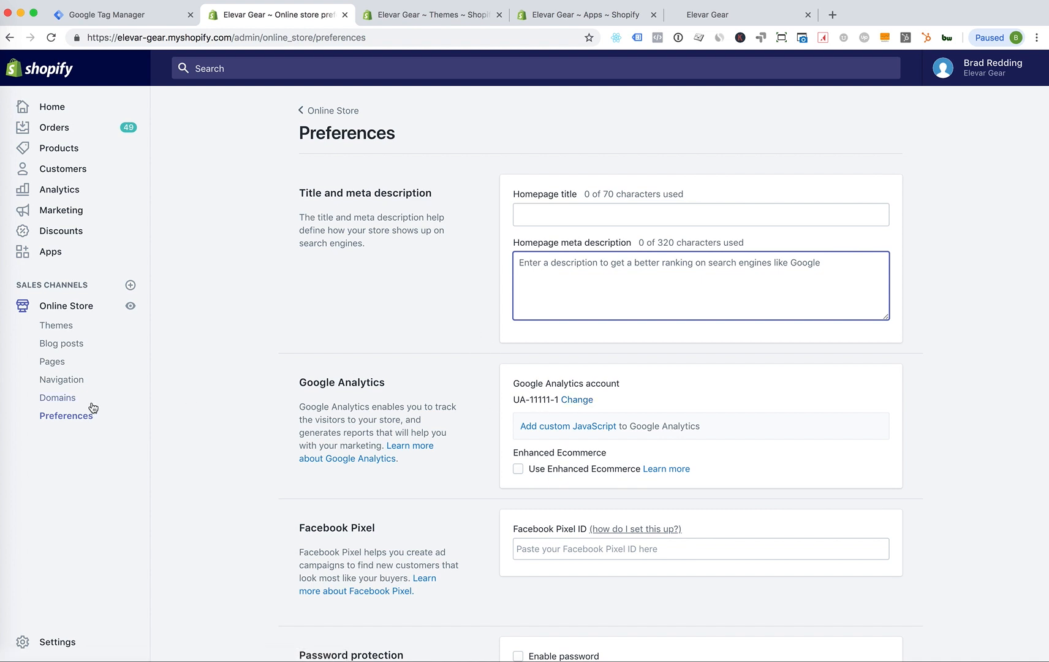
left_click(559, 426)
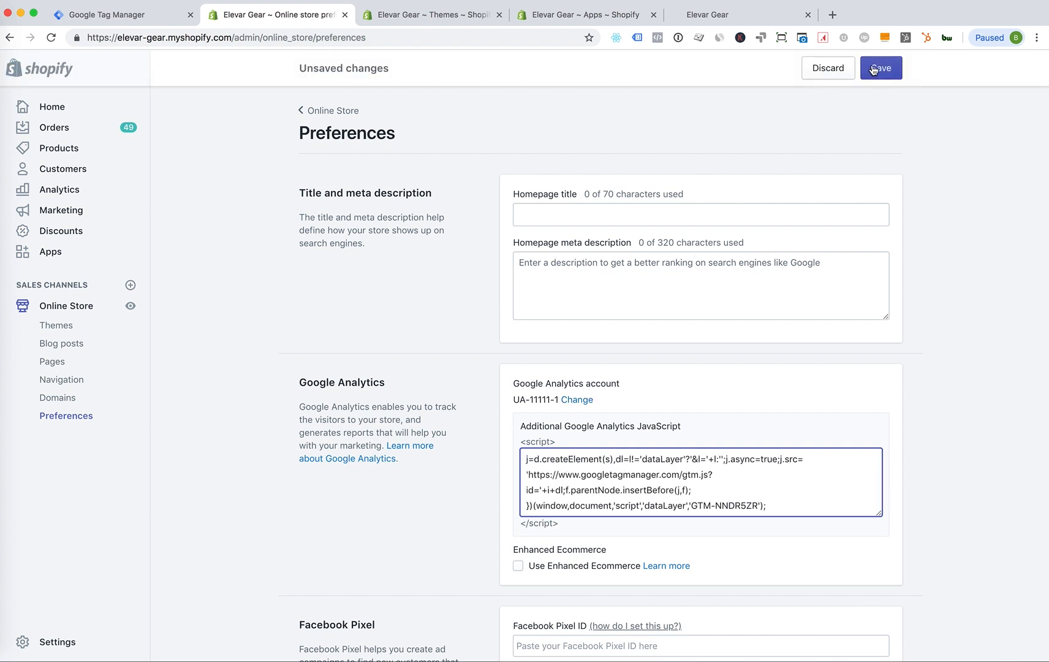
left_click(881, 67)
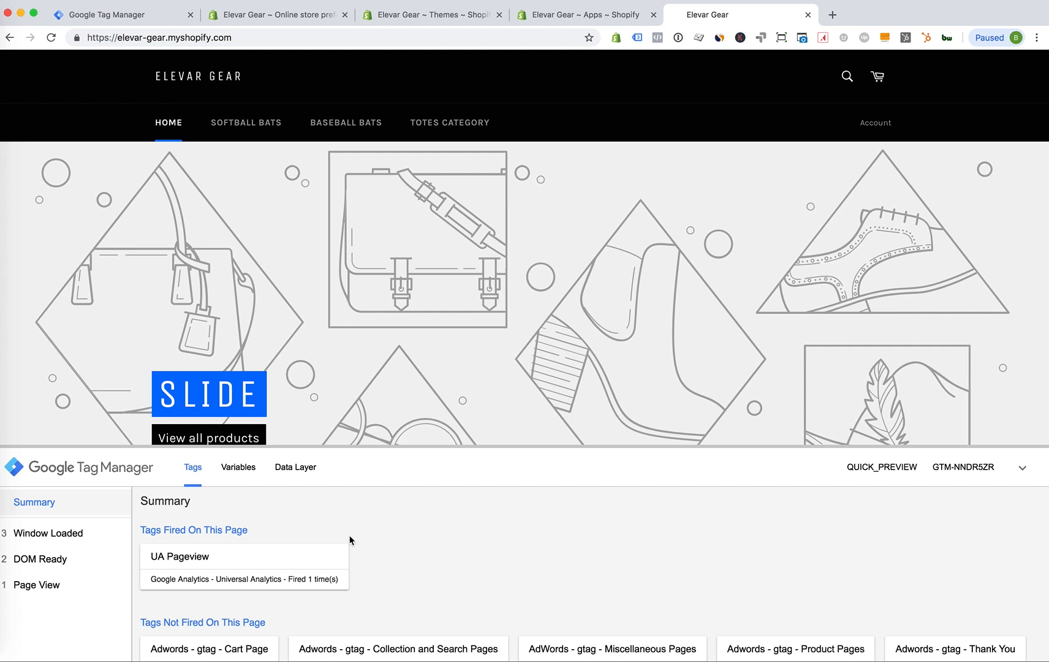
mouse_move(498, 531)
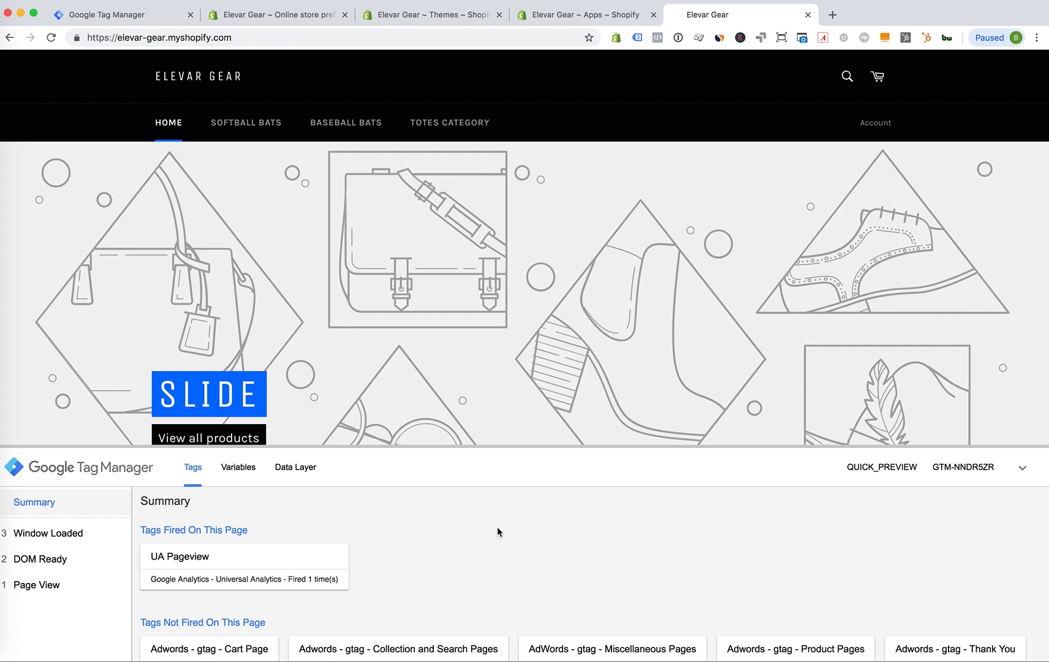
mouse_move(480, 517)
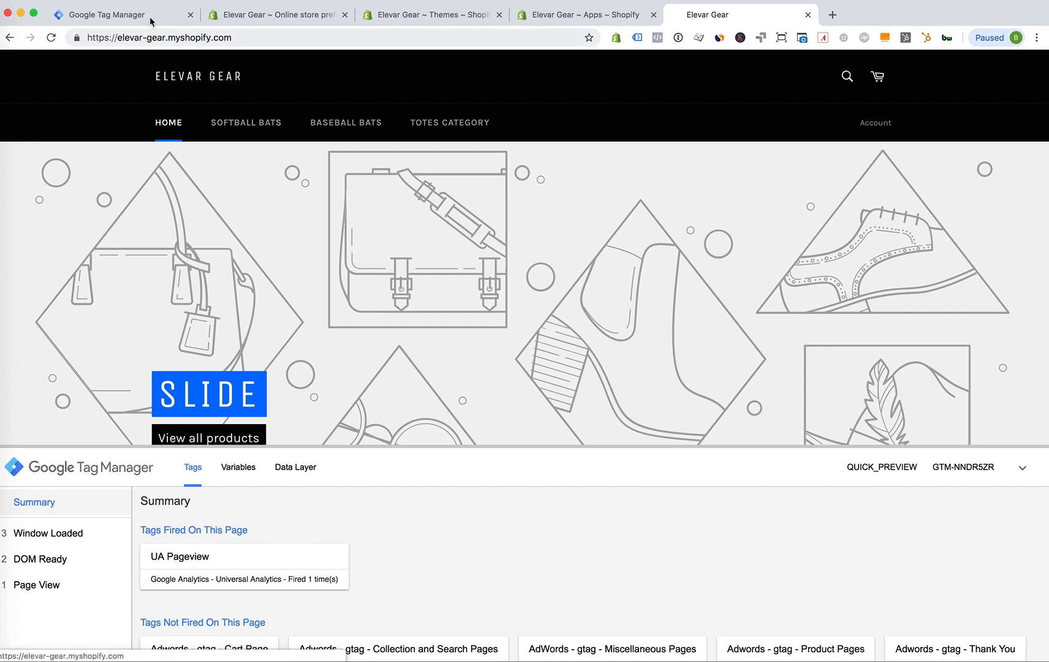
Close Tag Manager's install dialog and save Shopify preferences with the Analytics JavaScript cleared
left_click(114, 14)
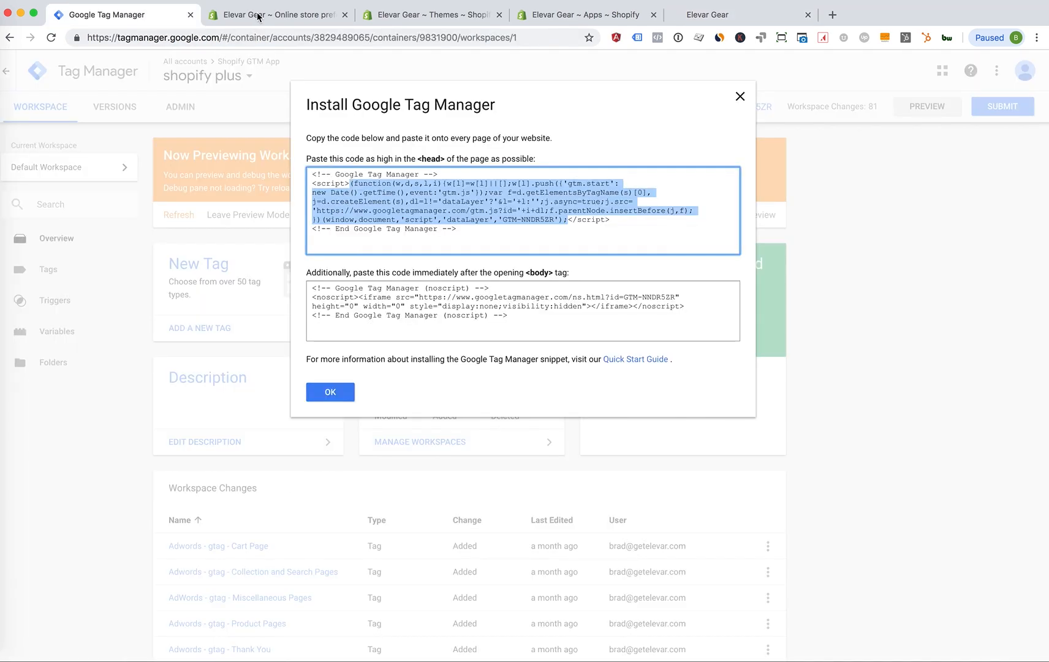
left_click(330, 391)
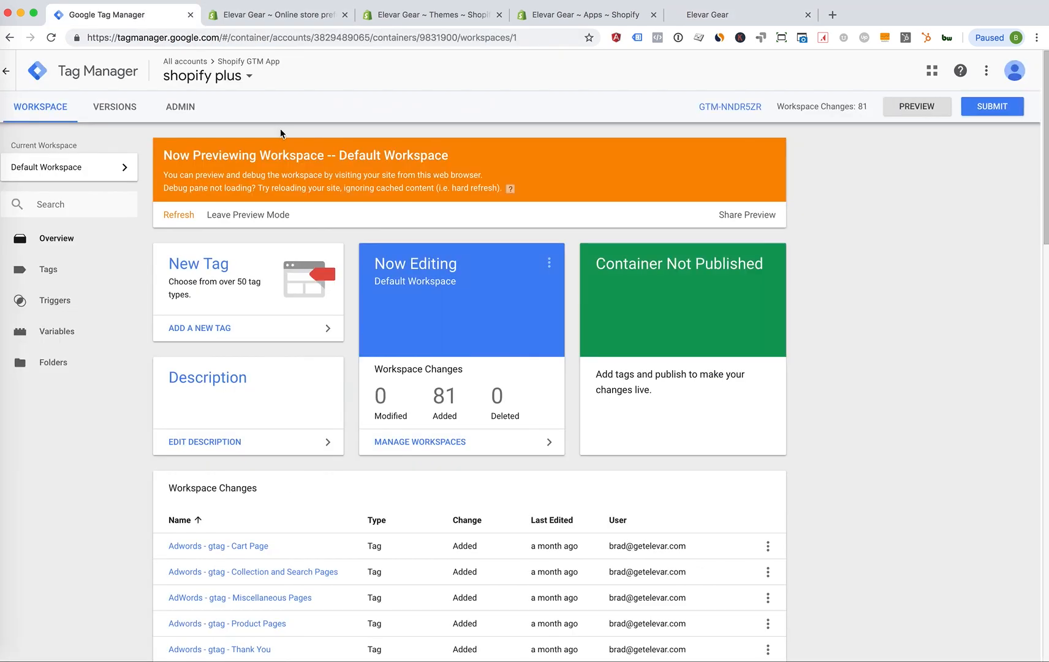
left_click(274, 14)
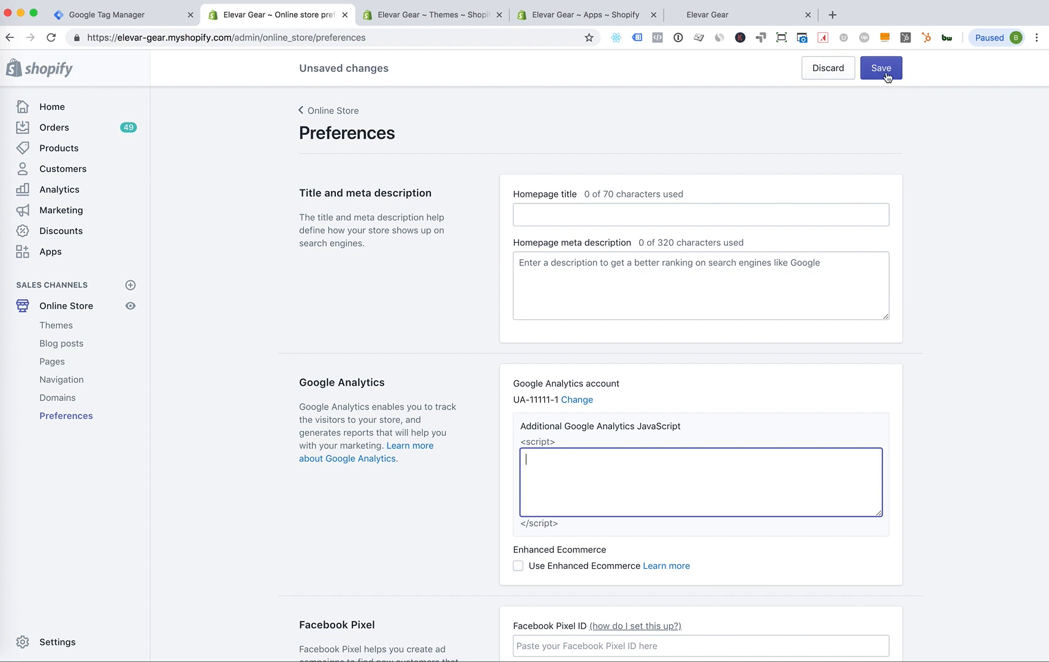
left_click(882, 67)
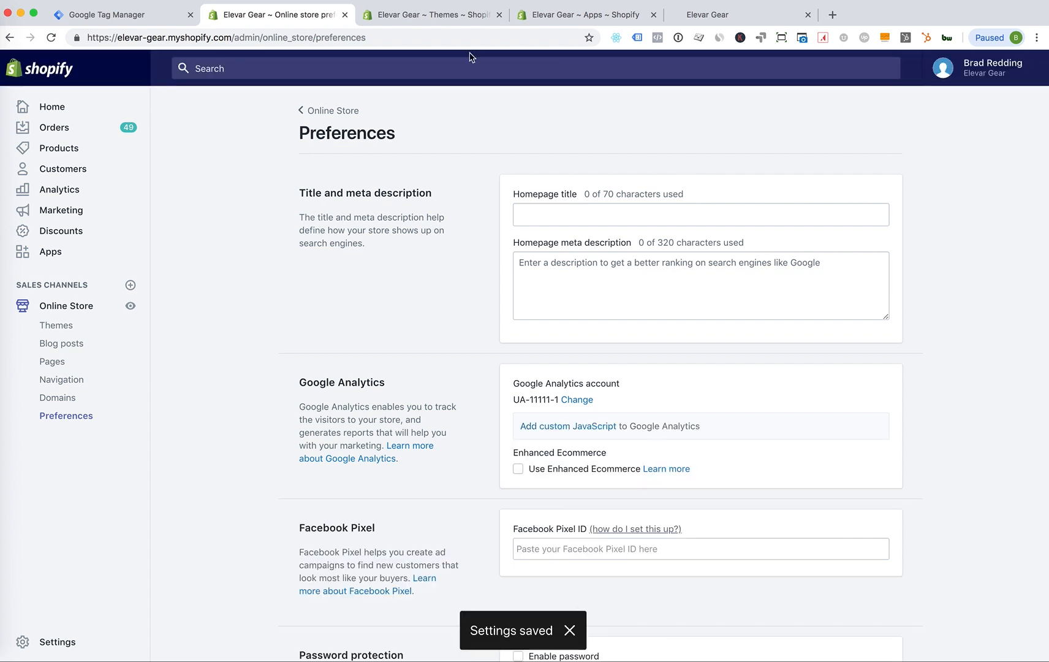
left_click(121, 14)
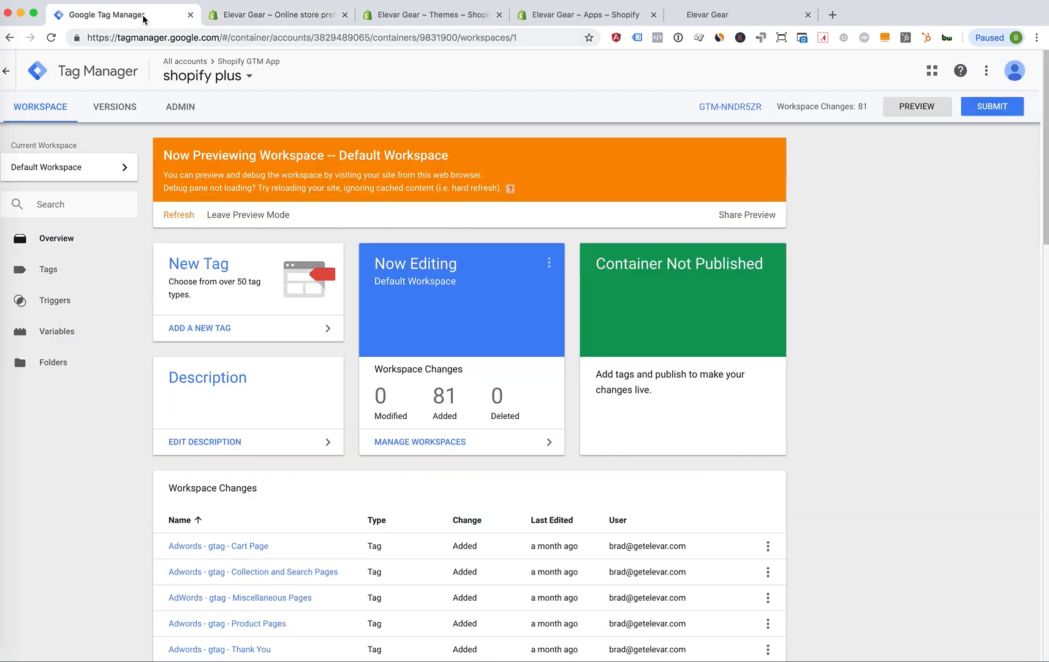
mouse_move(731, 108)
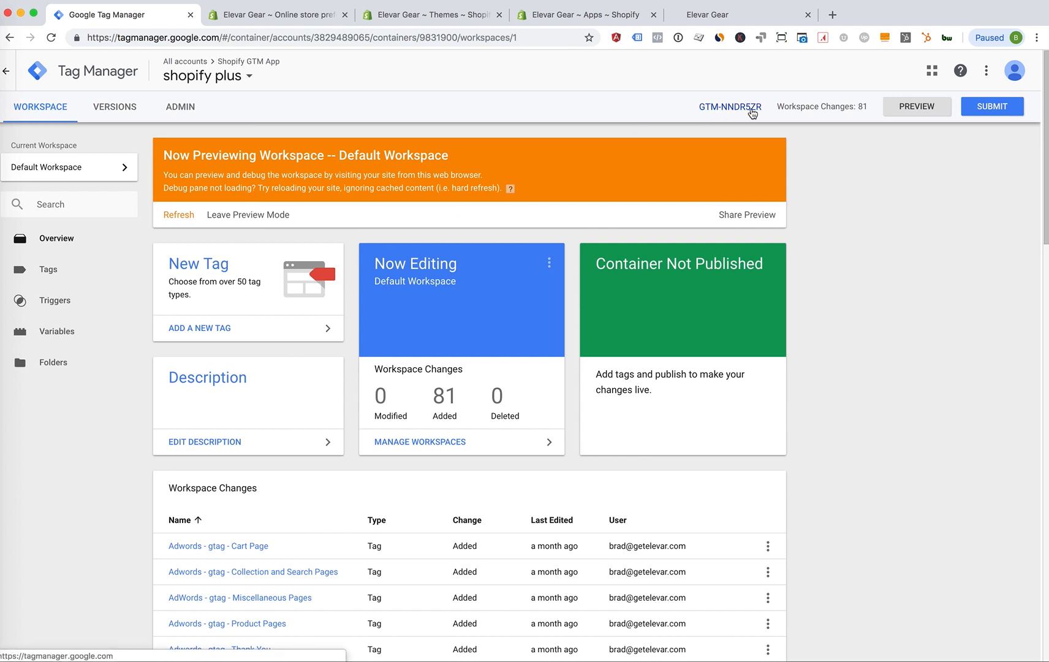
Reopen GTM-NNDR5ZR's install code and copy the entire head snippet
left_click(729, 107)
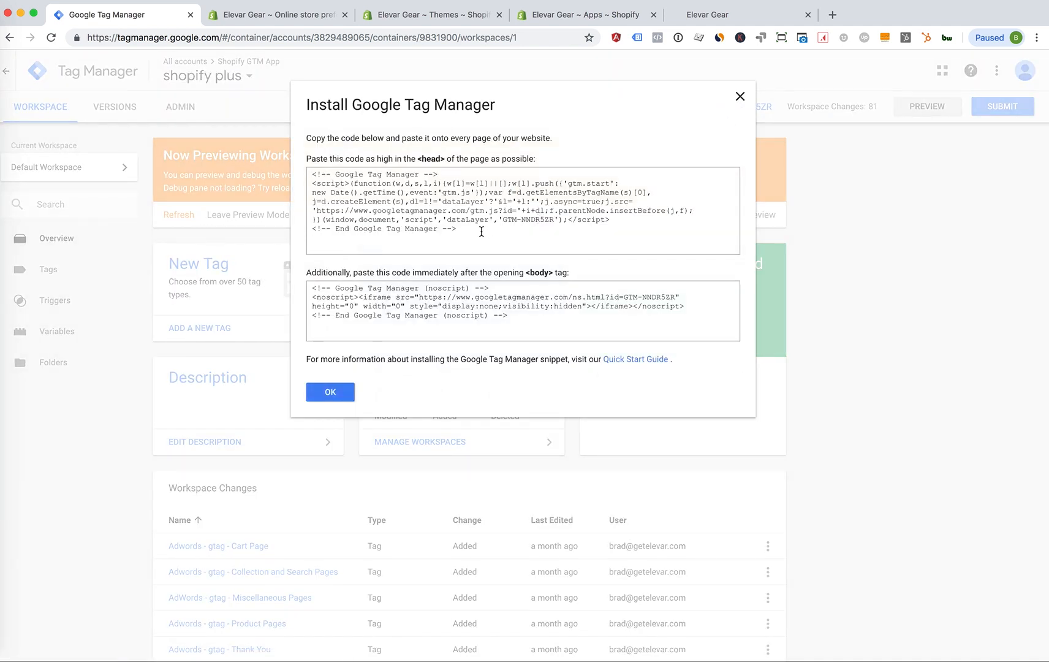
triple_click(468, 201)
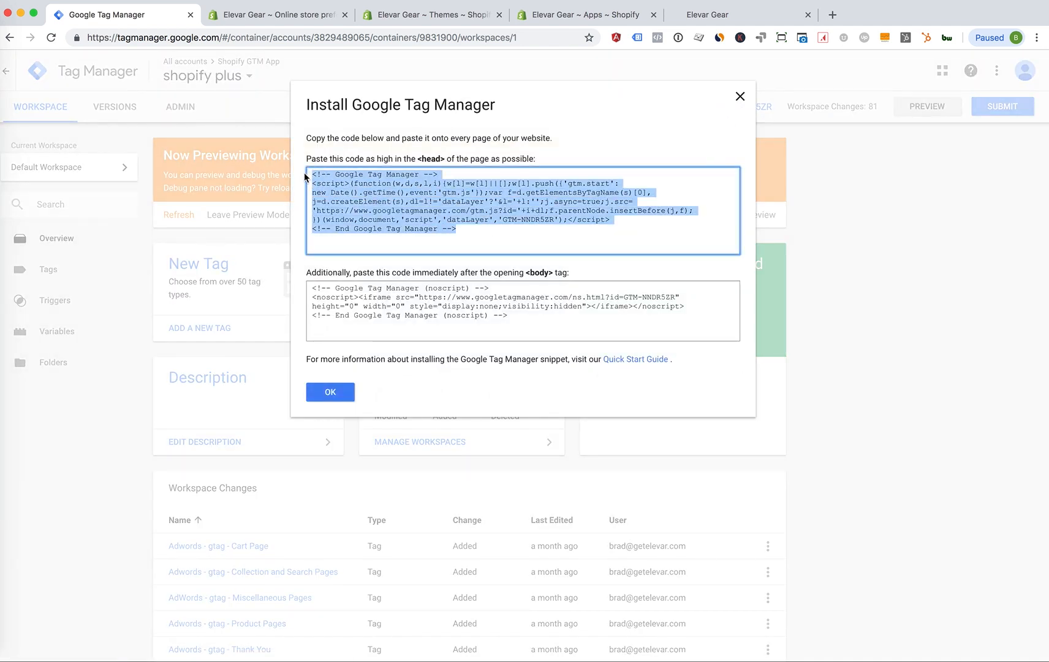
mouse_move(392, 14)
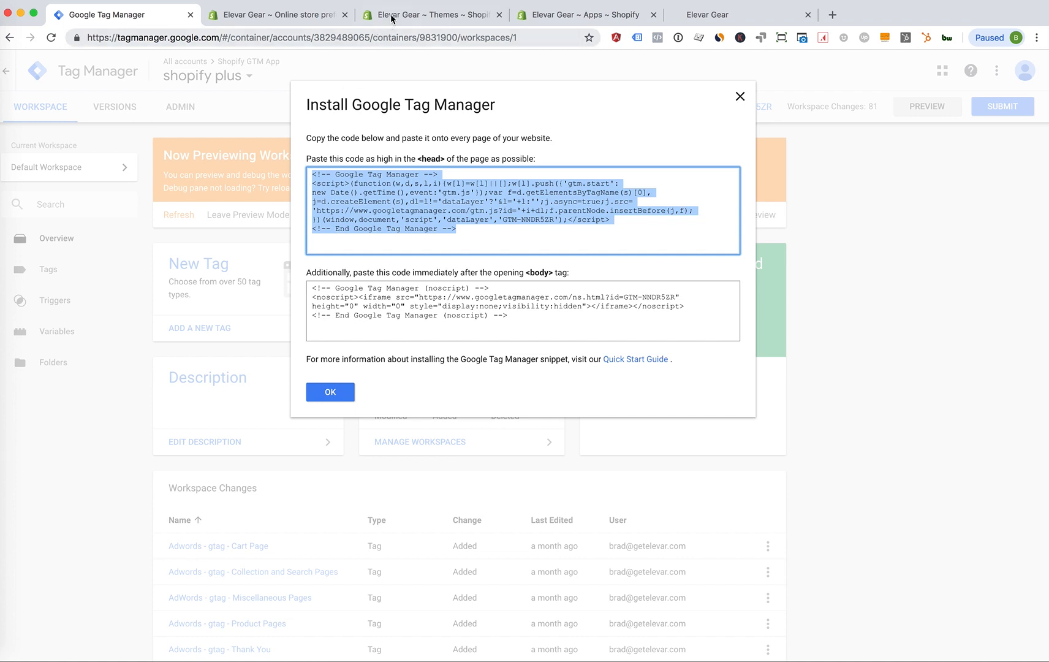
left_click(432, 14)
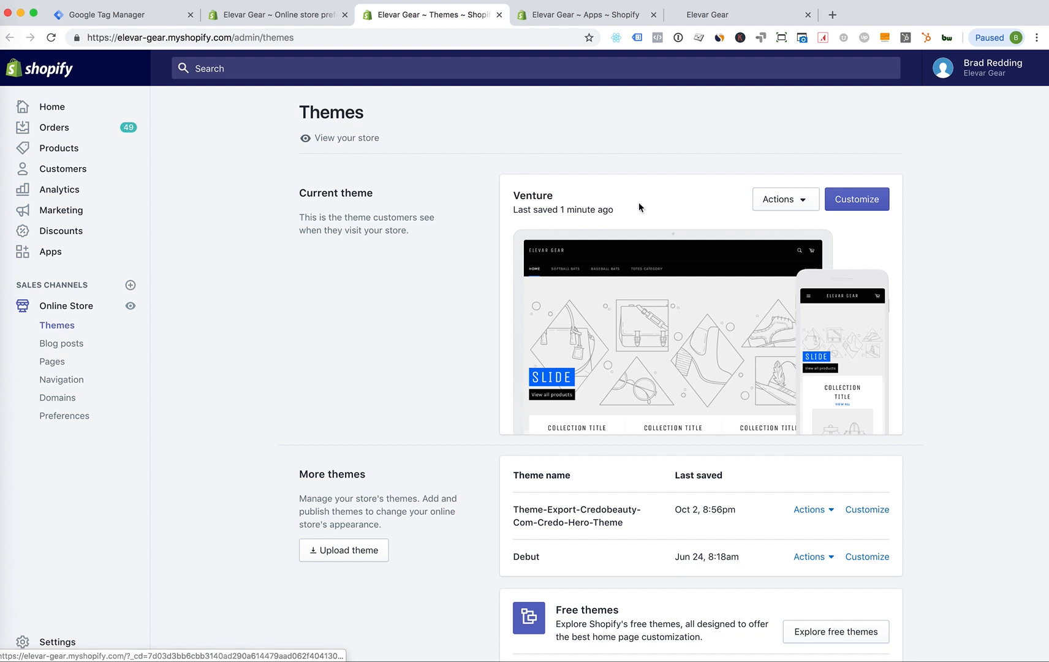
Open the Venture theme's code editor and paste the GTM head snippet into theme.liquid
left_click(785, 198)
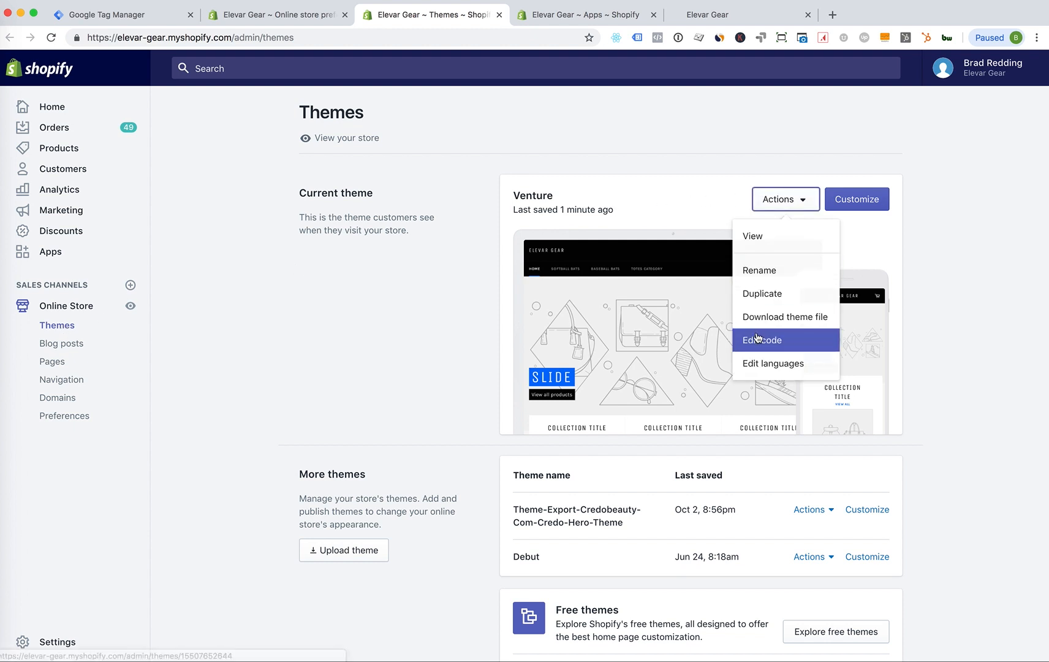
left_click(760, 340)
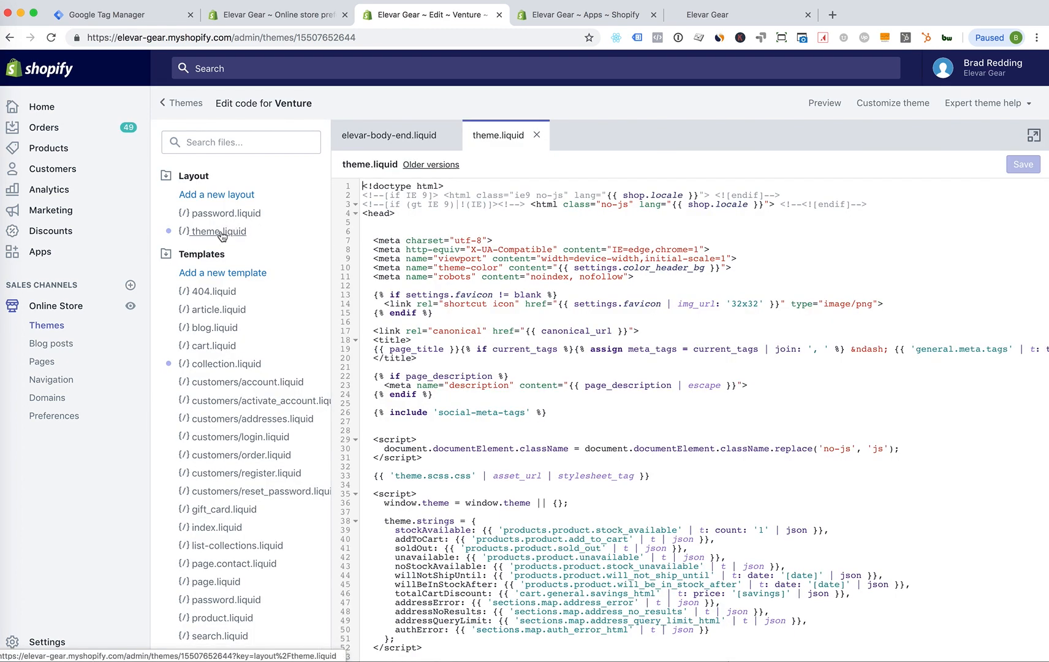
mouse_move(261, 232)
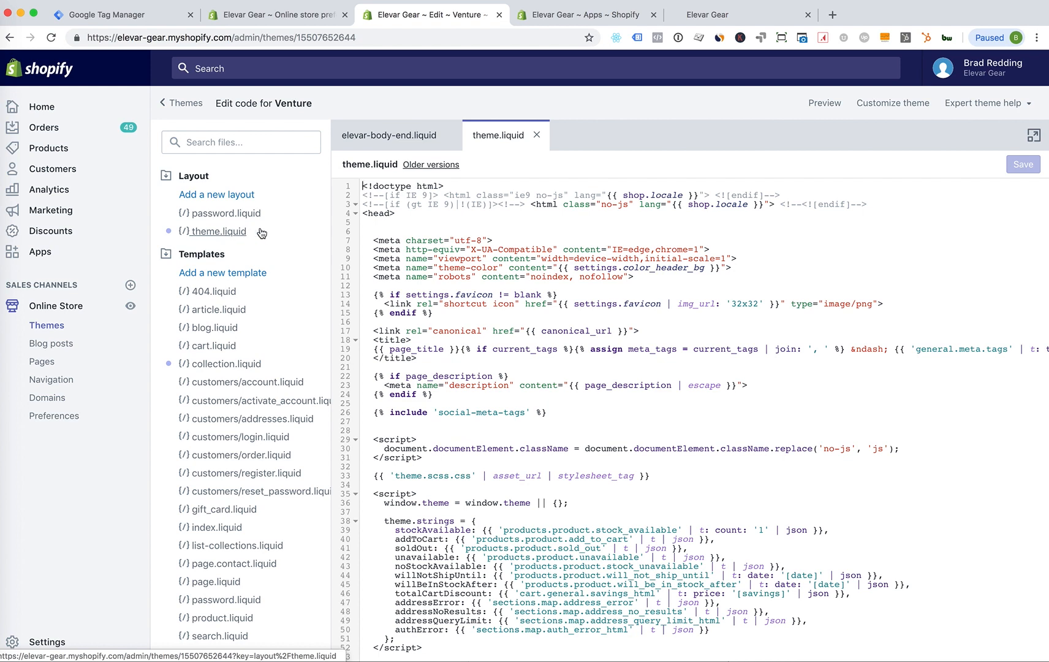
mouse_move(377, 223)
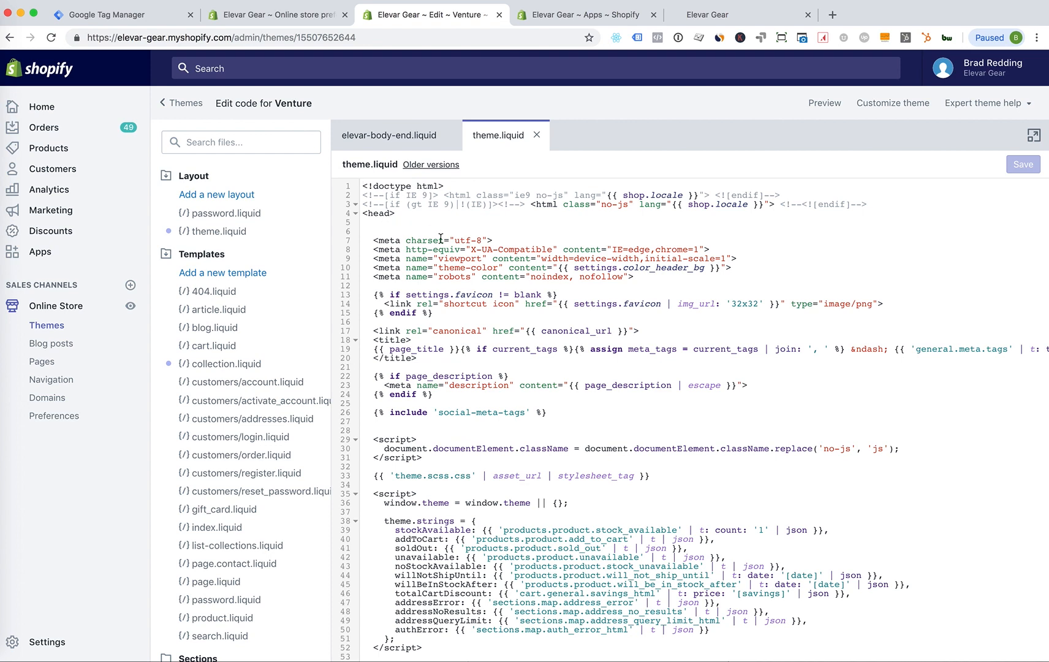
mouse_move(488, 281)
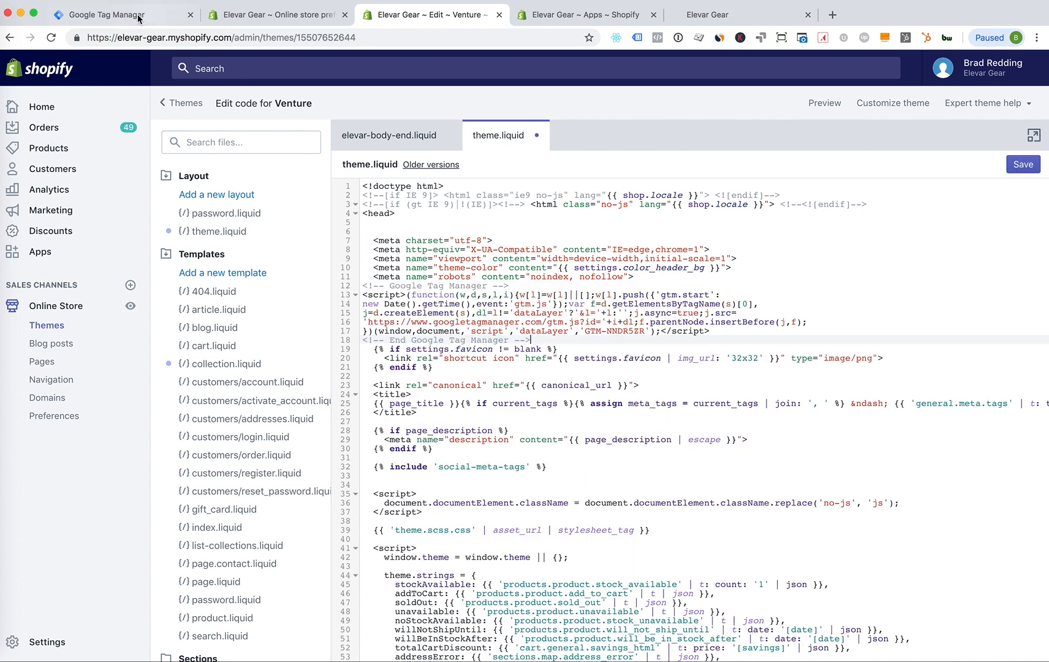
left_click(114, 14)
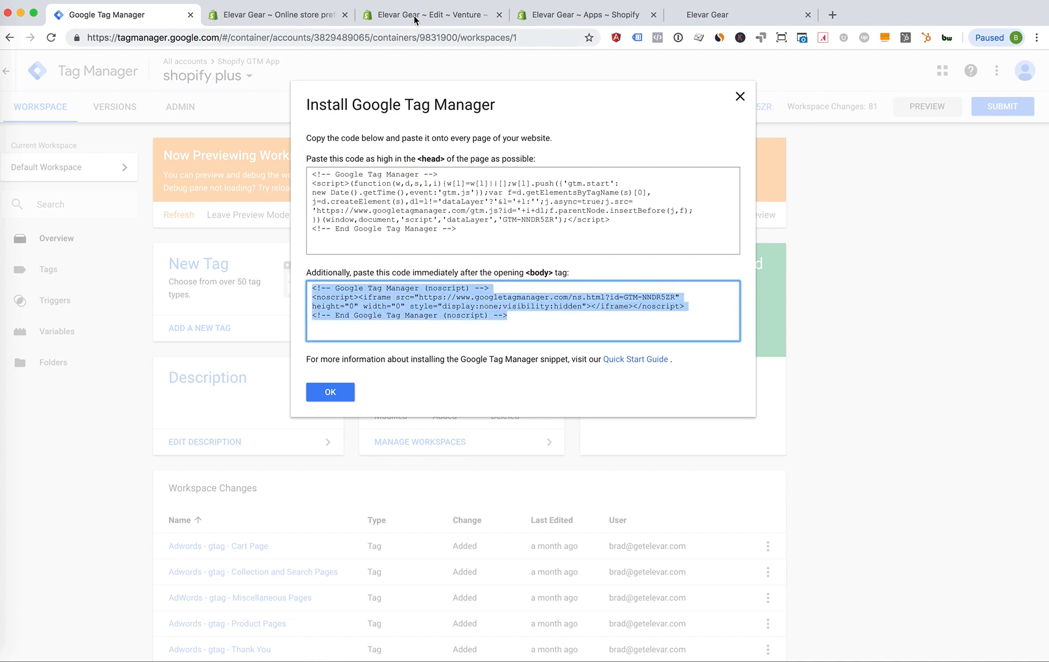
Paste the GTM noscript snippet before </body> in theme.liquid and save the file
left_click(431, 14)
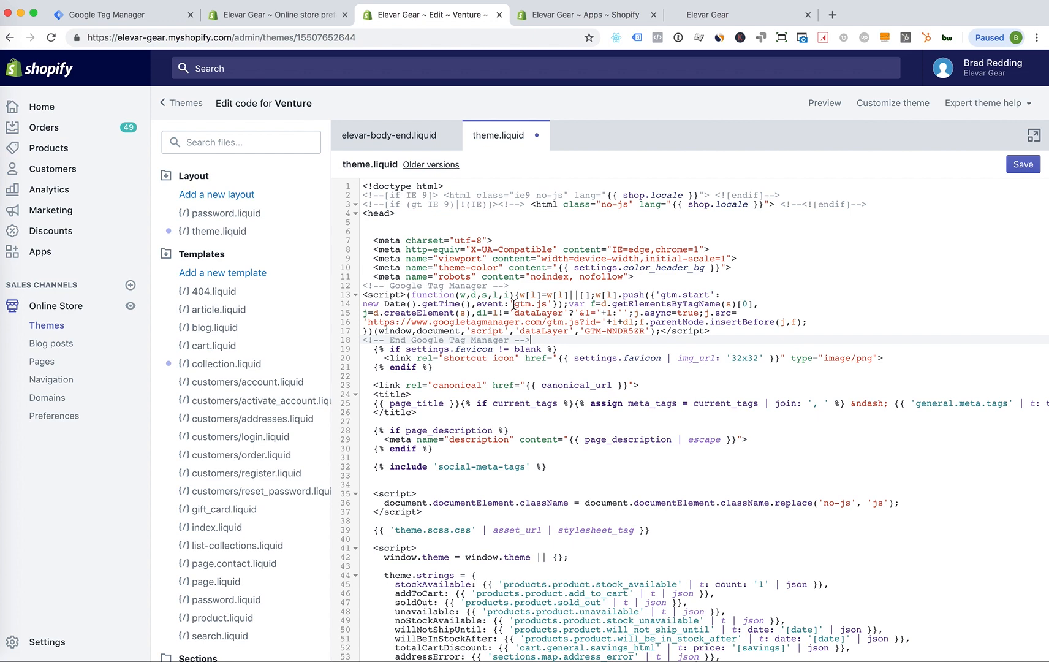
scroll("down", 3)
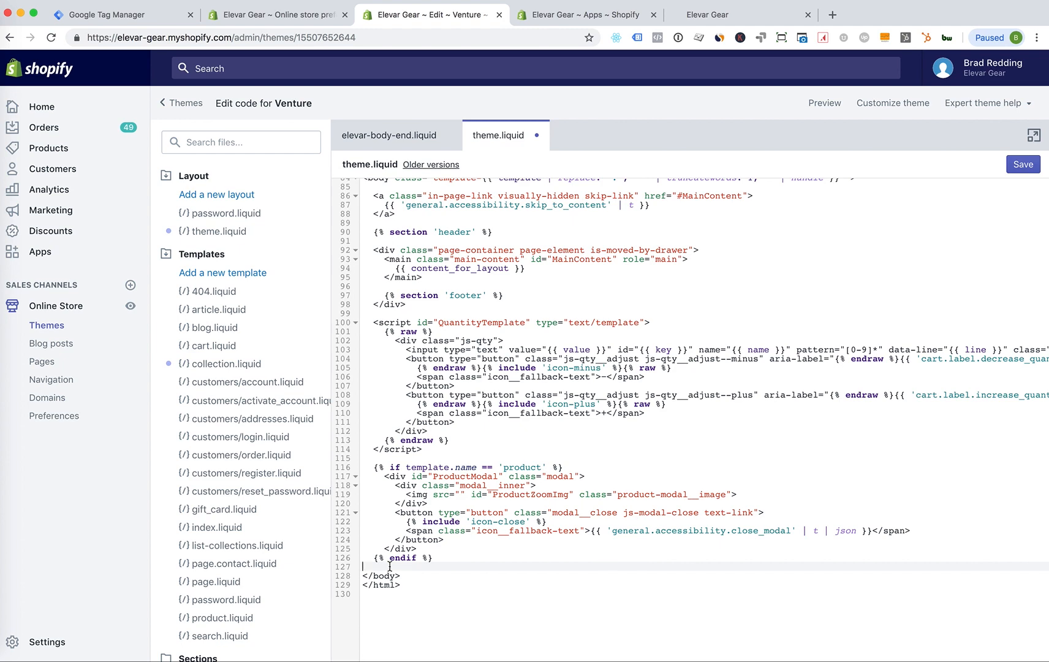
type("<!-- Google Tag Manager (noscript) -->")
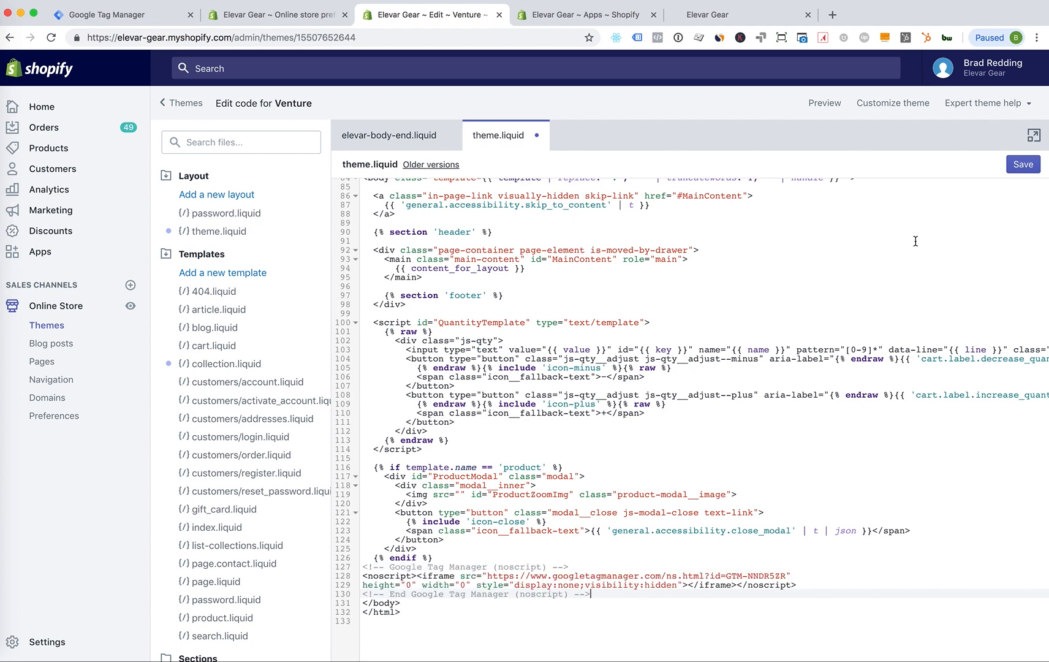
left_click(1022, 165)
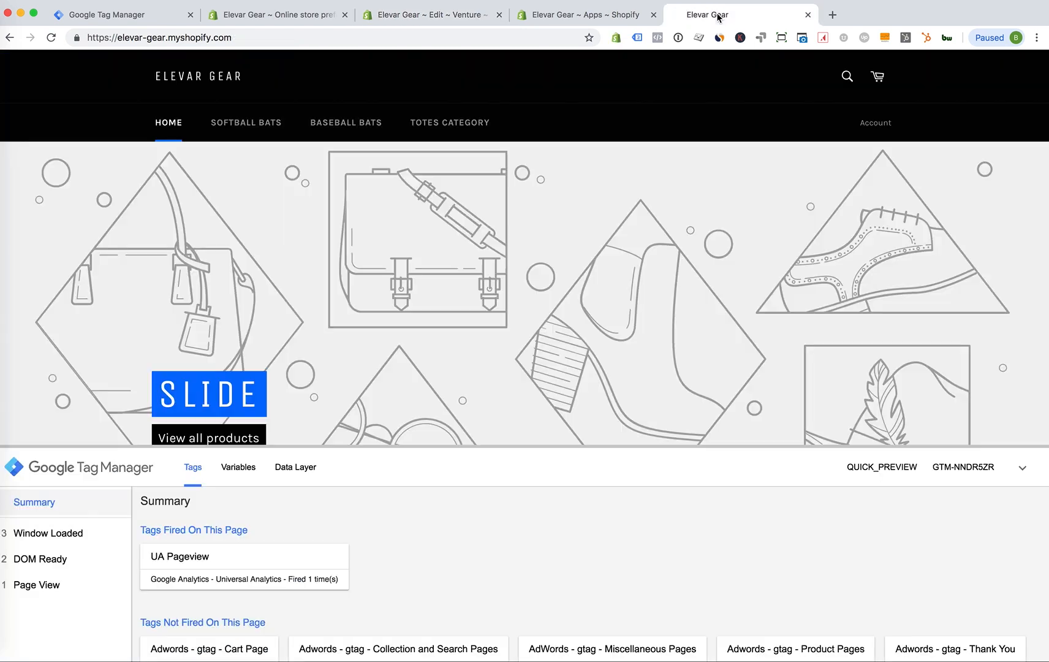
left_click(50, 38)
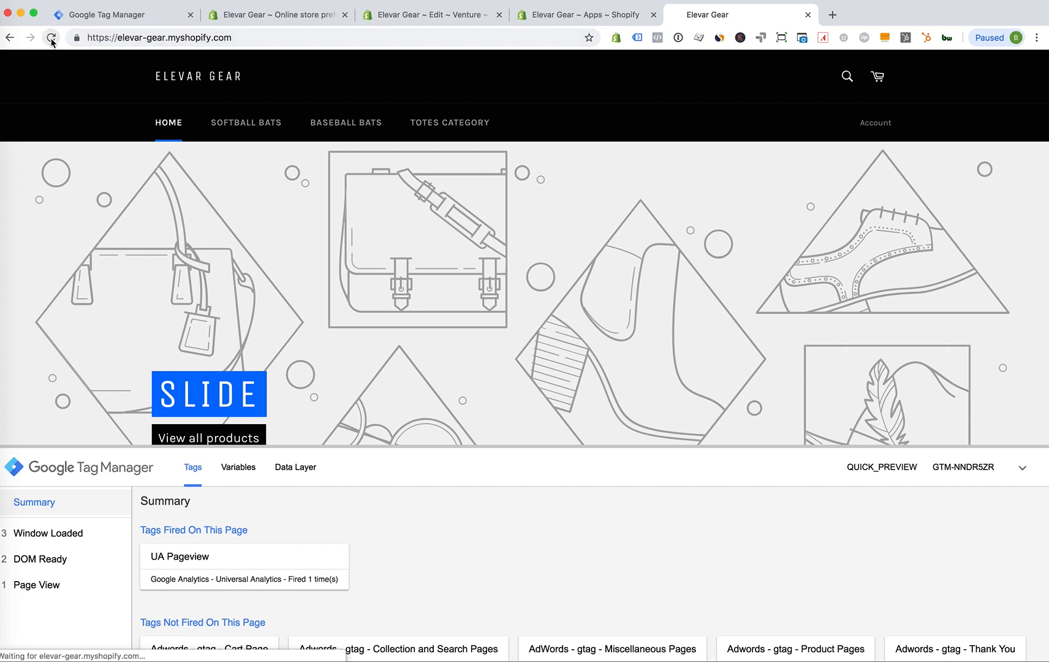
mouse_move(345, 122)
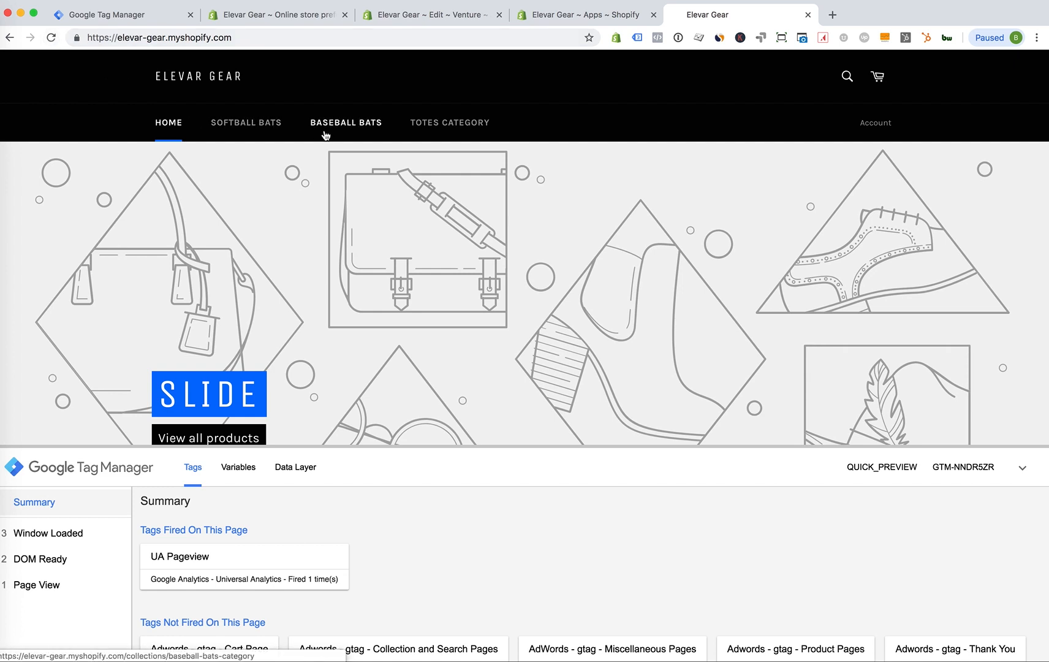
mouse_move(328, 145)
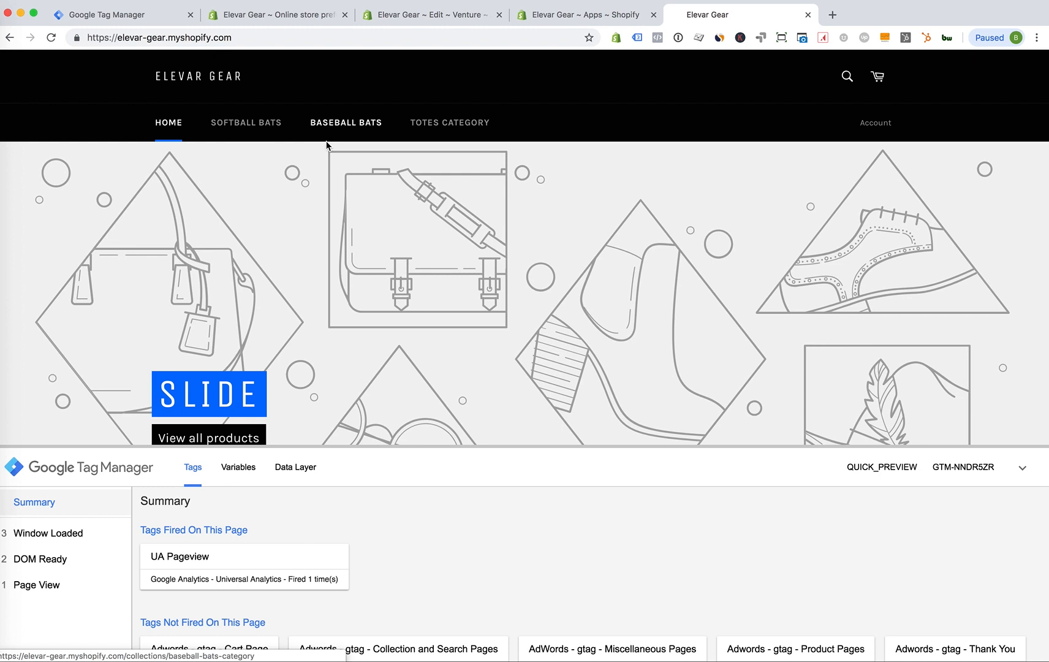
mouse_move(514, 575)
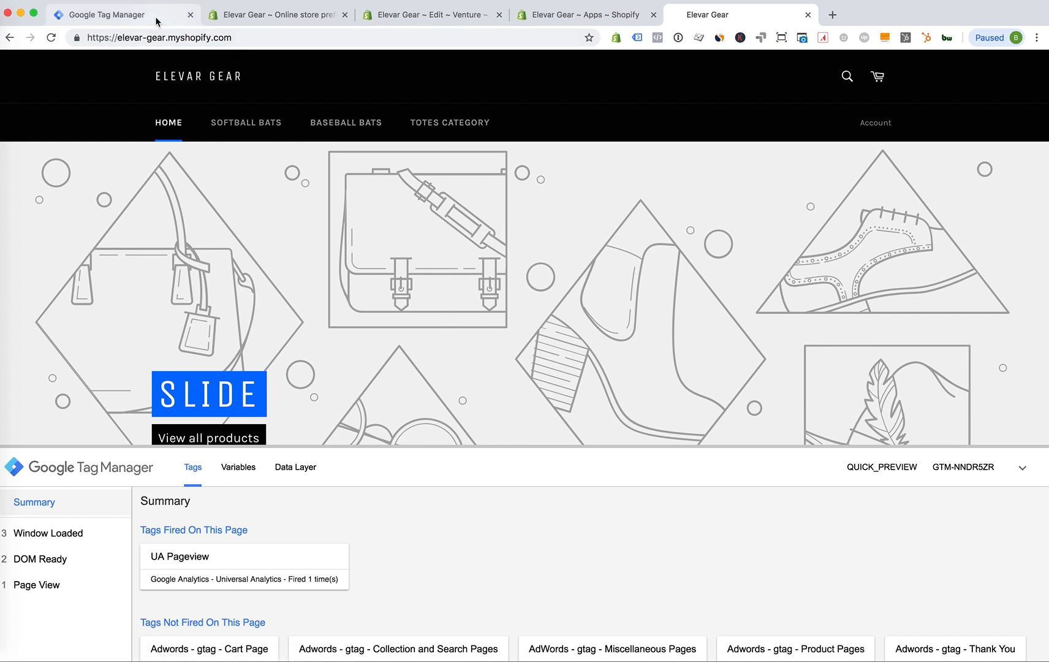
Delete both GTM snippets from Venture's theme.liquid and save it
left_click(432, 14)
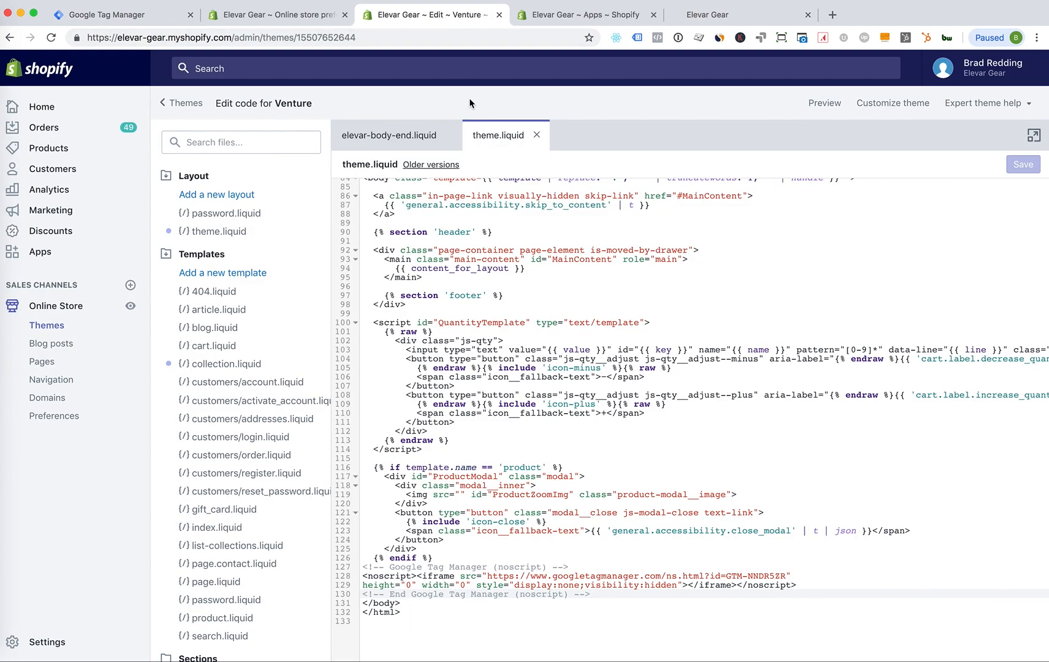
mouse_move(466, 288)
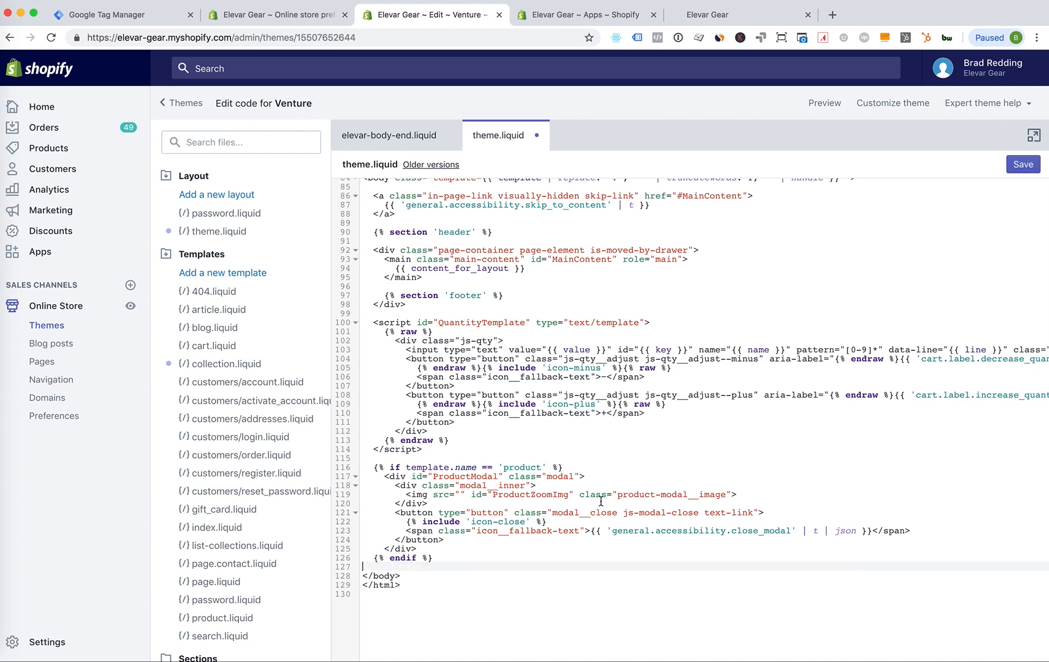
scroll("up", 3)
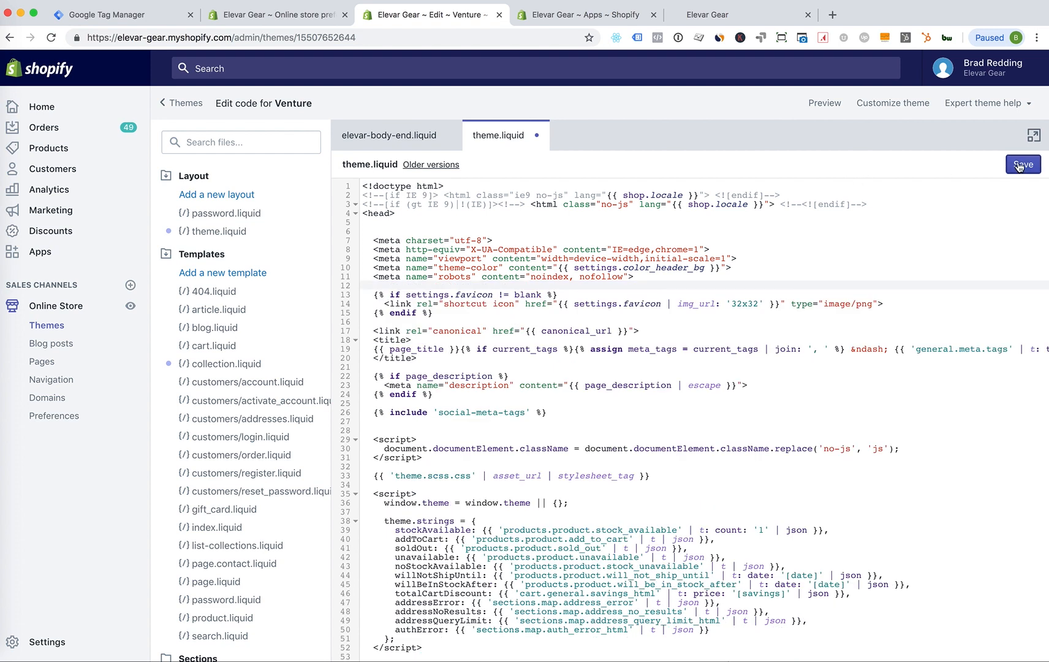
left_click(1022, 165)
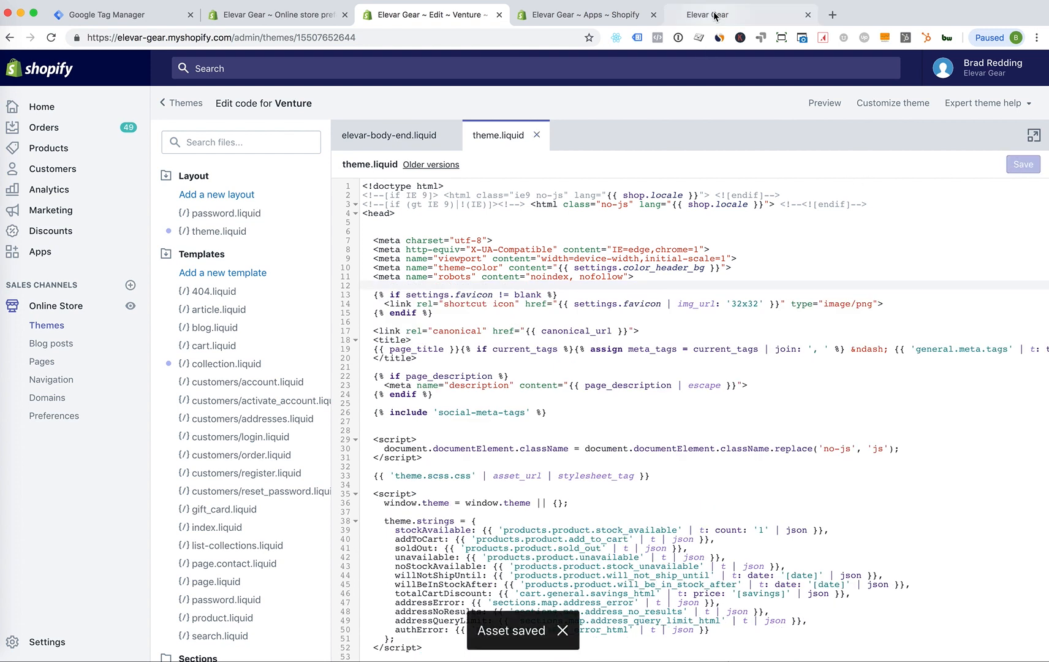
Check the storefront preview's Data Layer, then open the Softball Bats collection
left_click(731, 14)
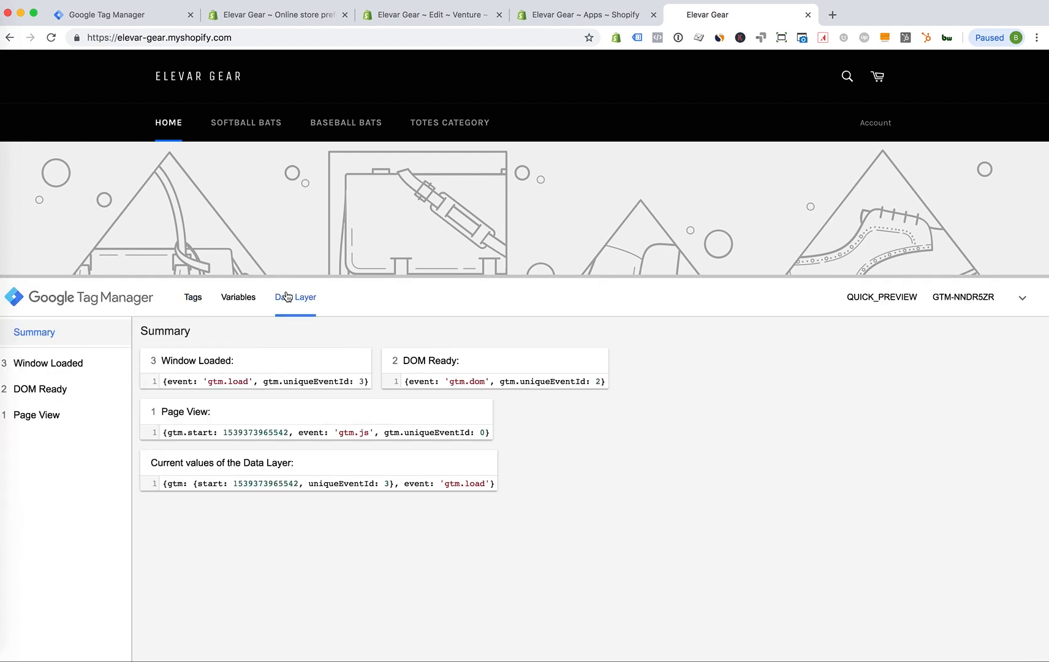
mouse_move(372, 476)
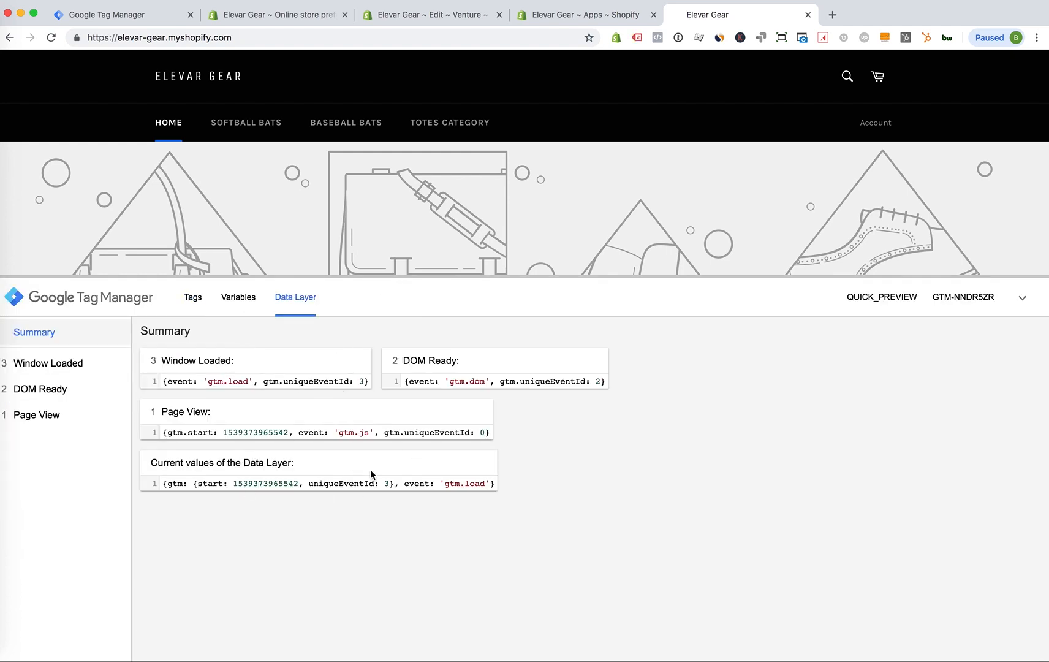
left_click(245, 123)
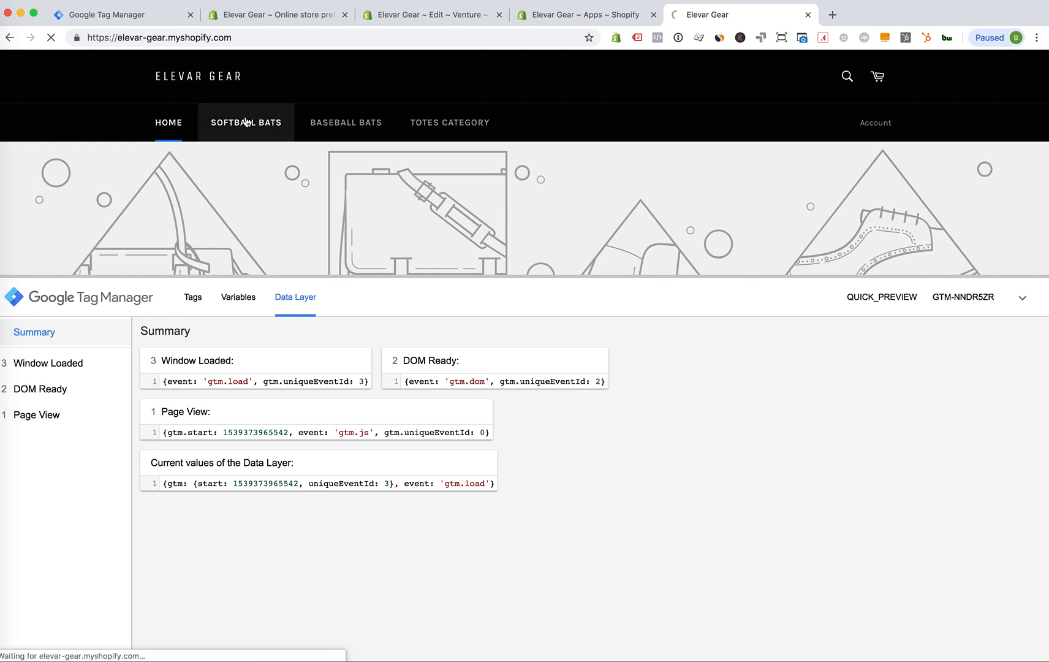
left_click(245, 123)
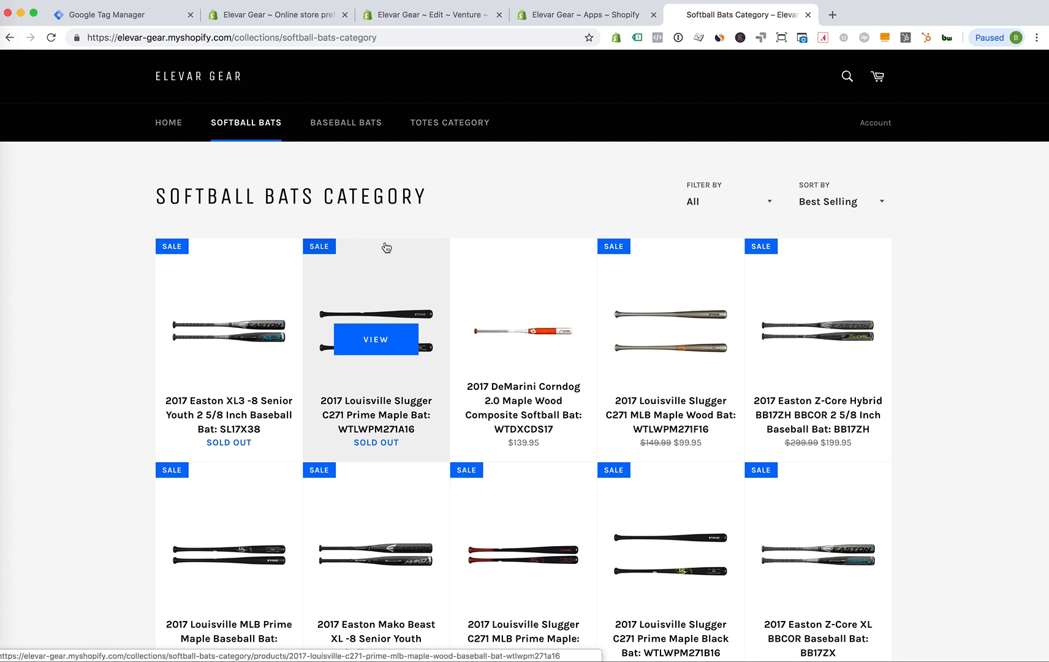
mouse_move(440, 199)
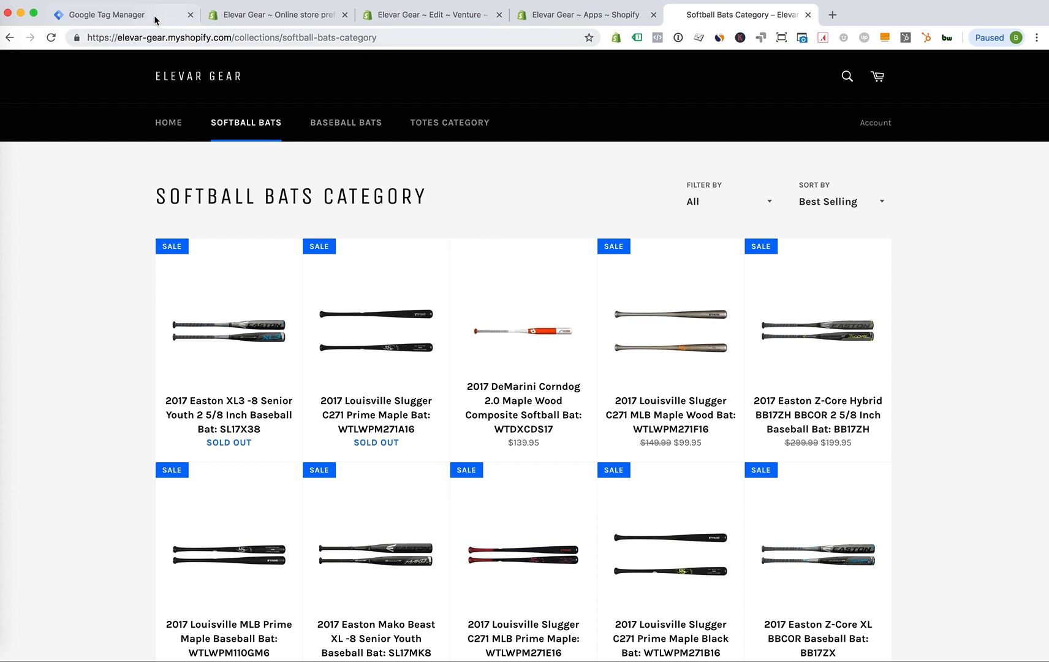
mouse_move(272, 21)
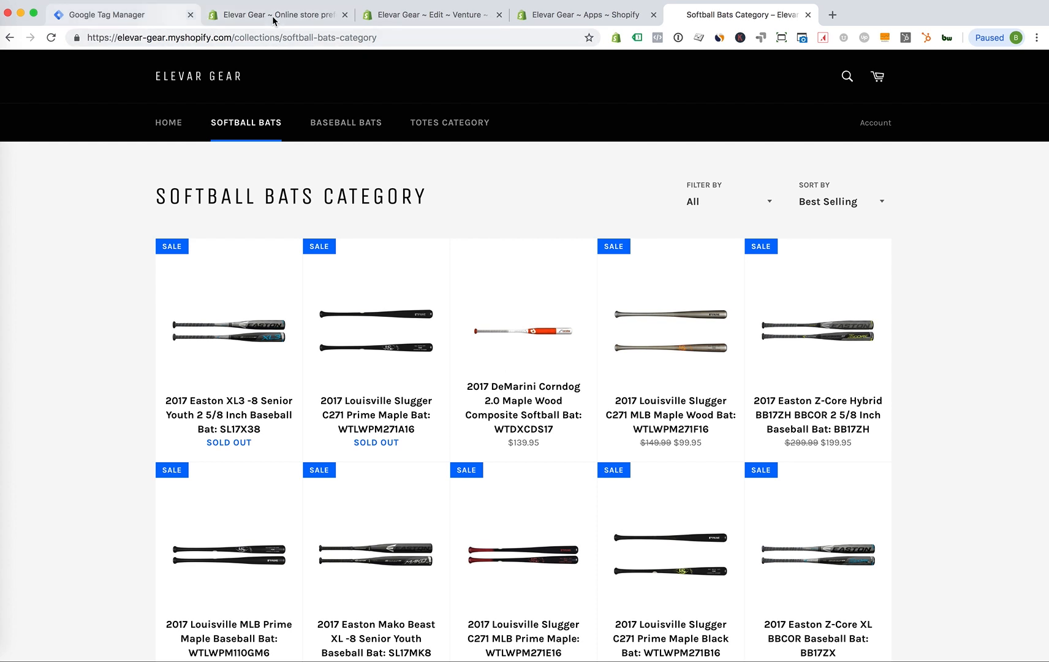
Open the Google Tag Manager Suite app from the store's installed apps
left_click(274, 14)
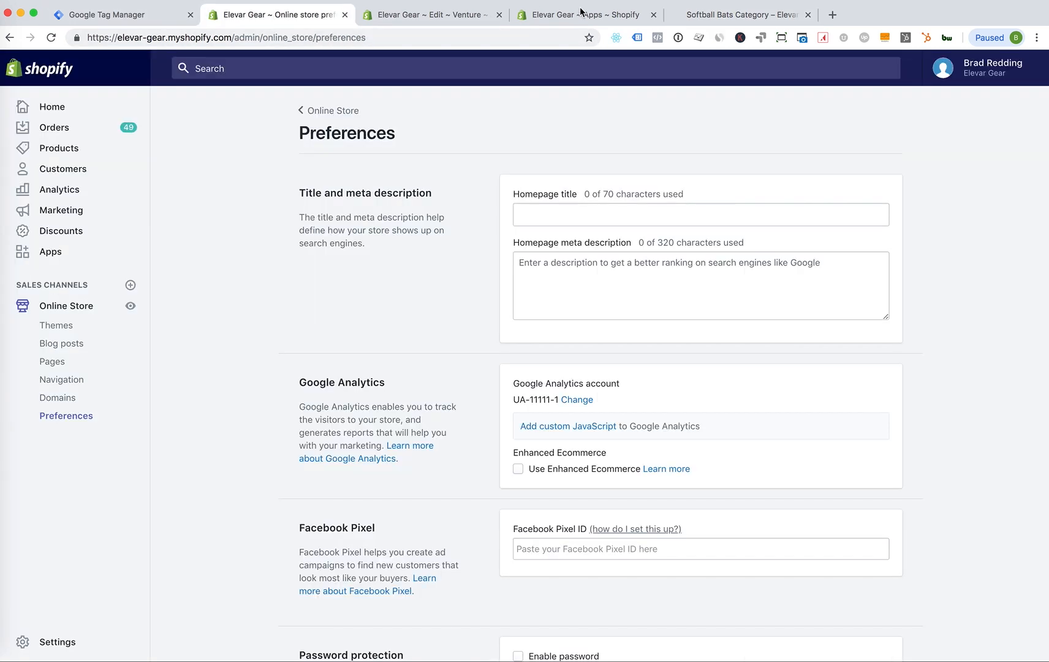
left_click(585, 14)
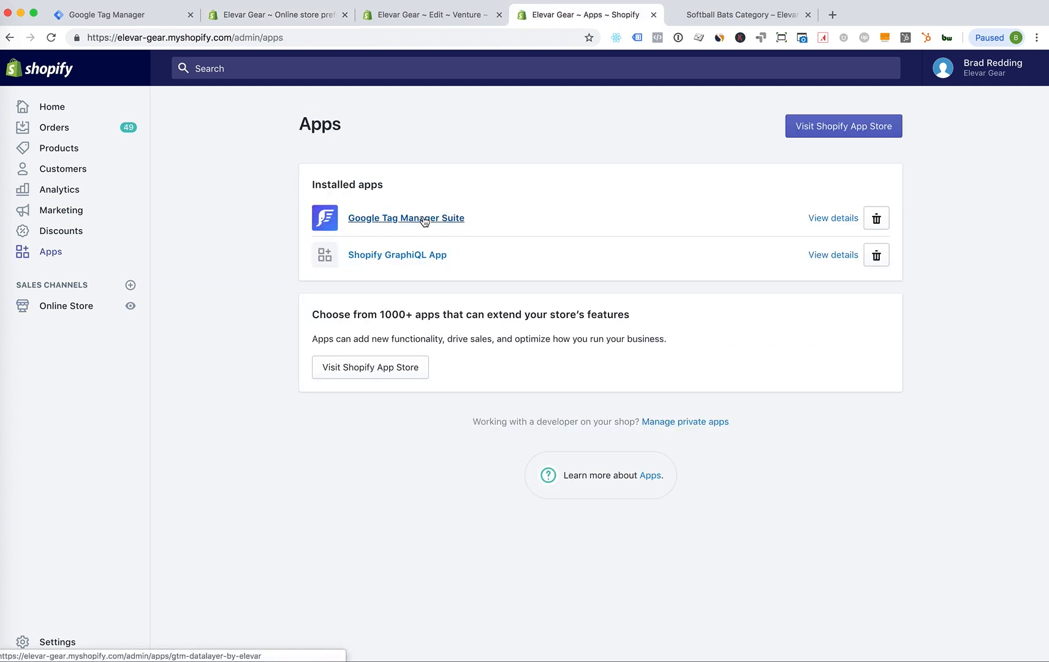
left_click(405, 217)
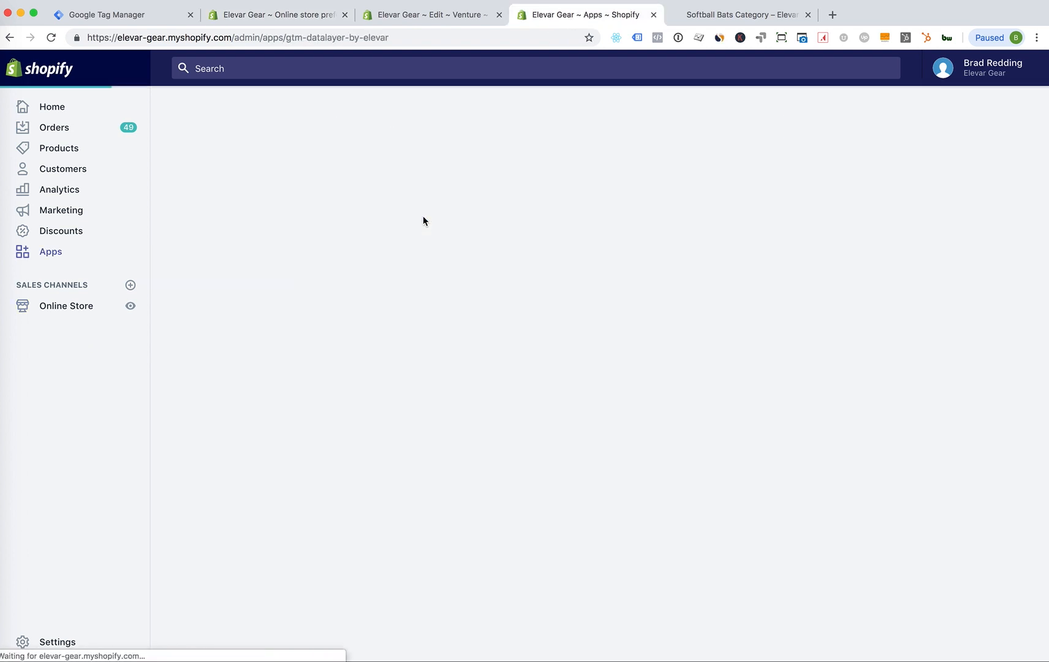
Select the container ID GTM-NNDR5ZR in the install code's head snippet
left_click(121, 15)
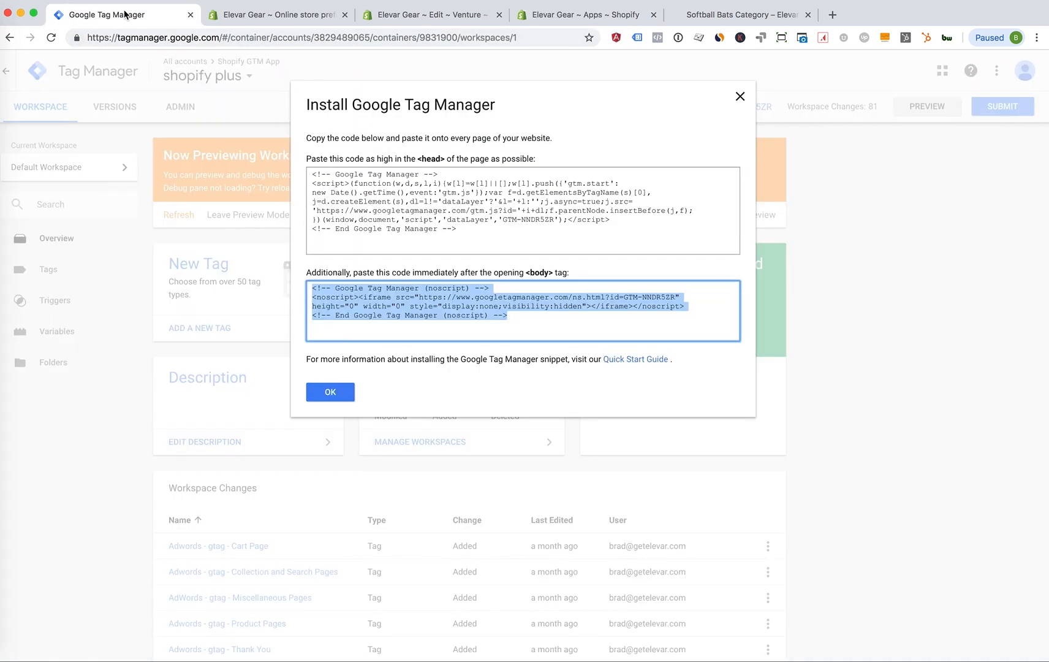
left_click(524, 210)
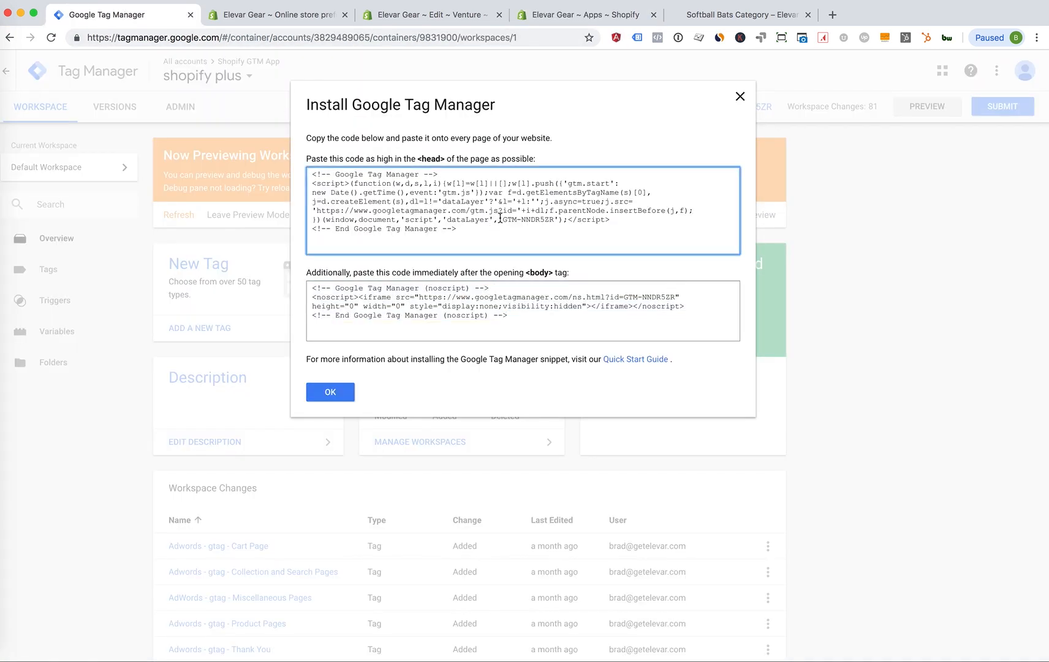
double_click(523, 219)
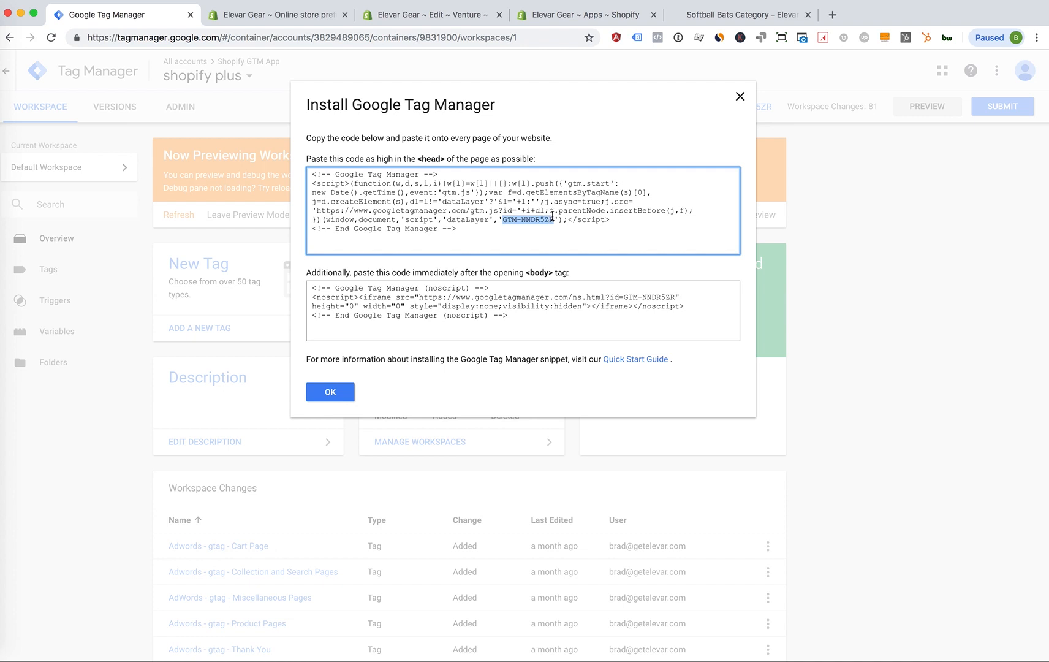
mouse_move(559, 23)
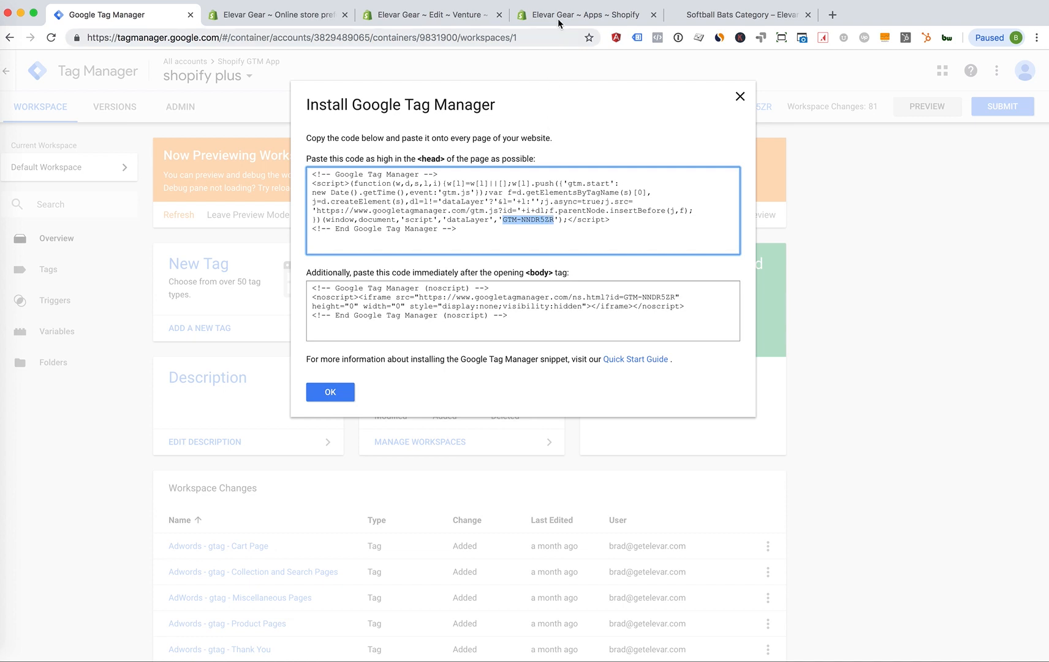
Enter GTM-NNDR5ZR in Elevar's container ID field and Save & Update
left_click(587, 14)
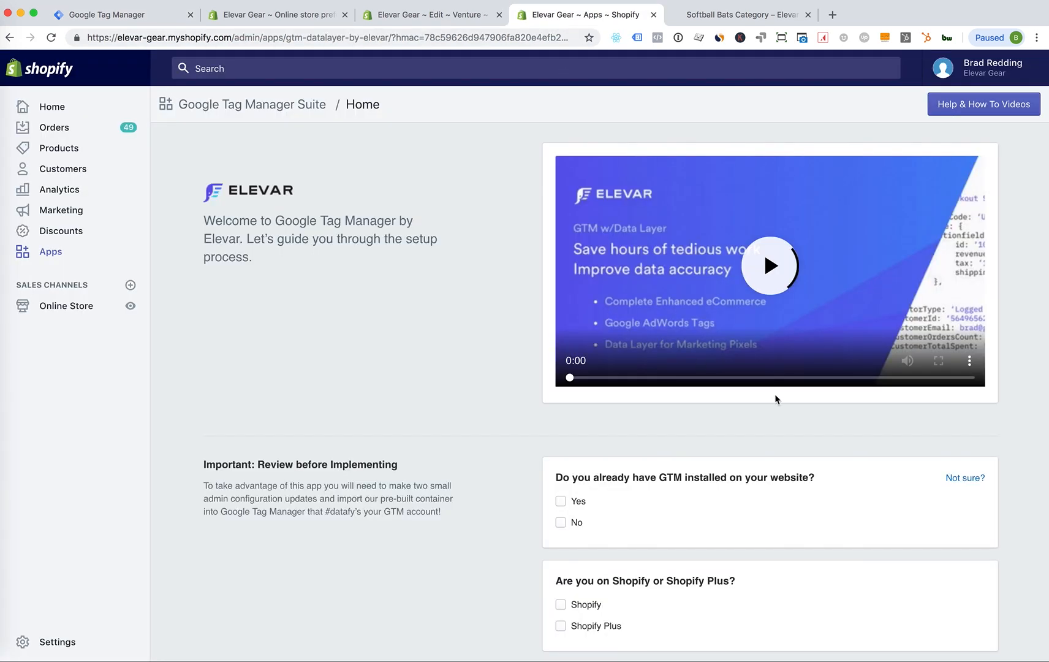
scroll("down", 3)
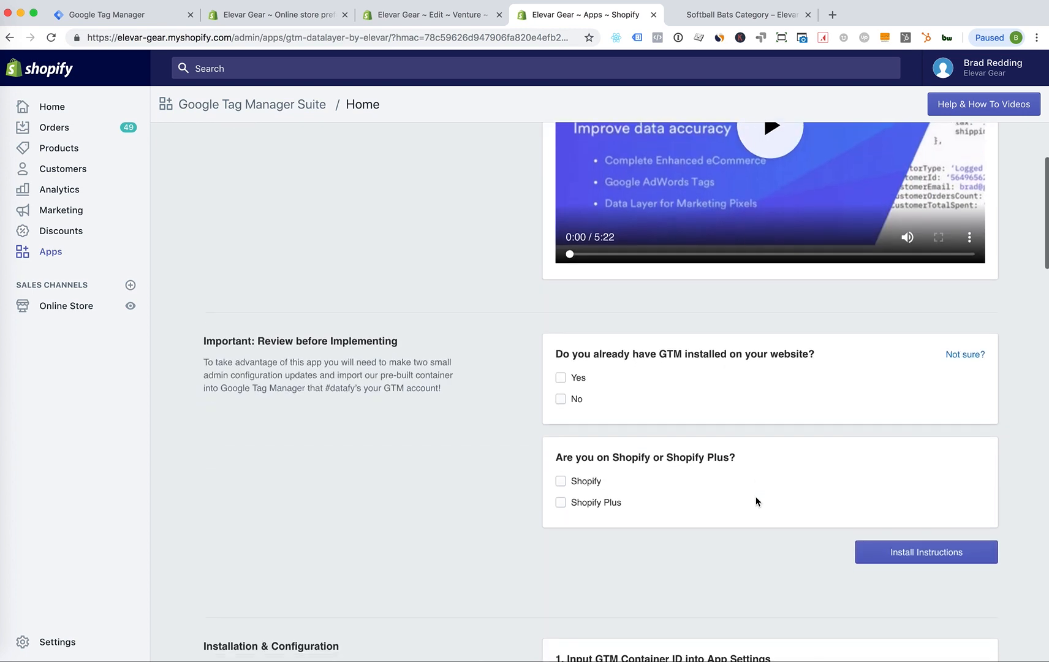
scroll("down", 3)
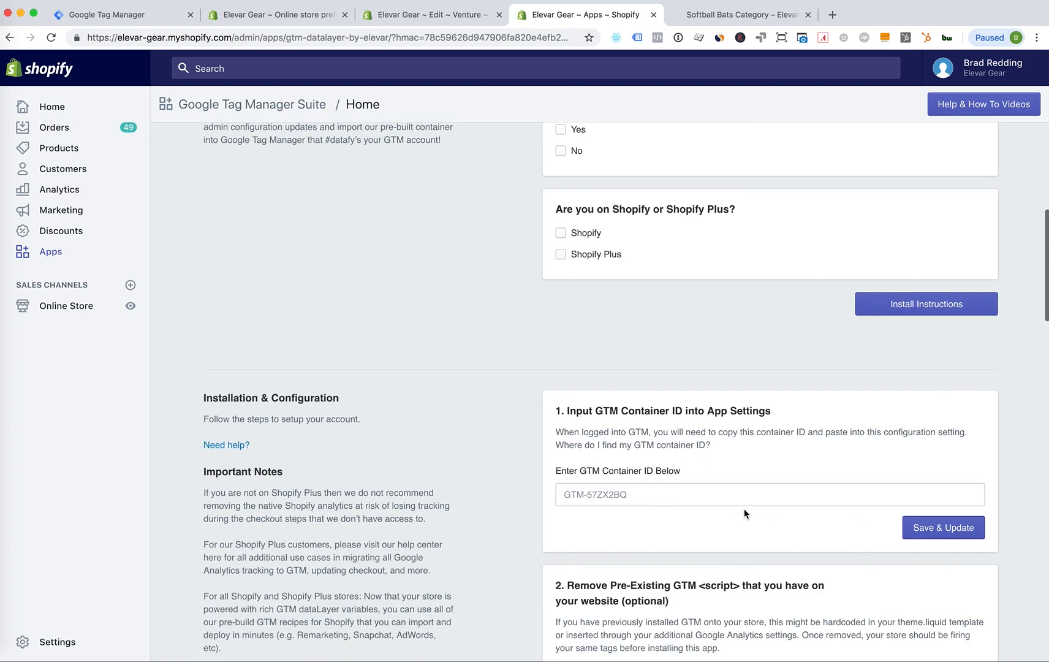
left_click(692, 494)
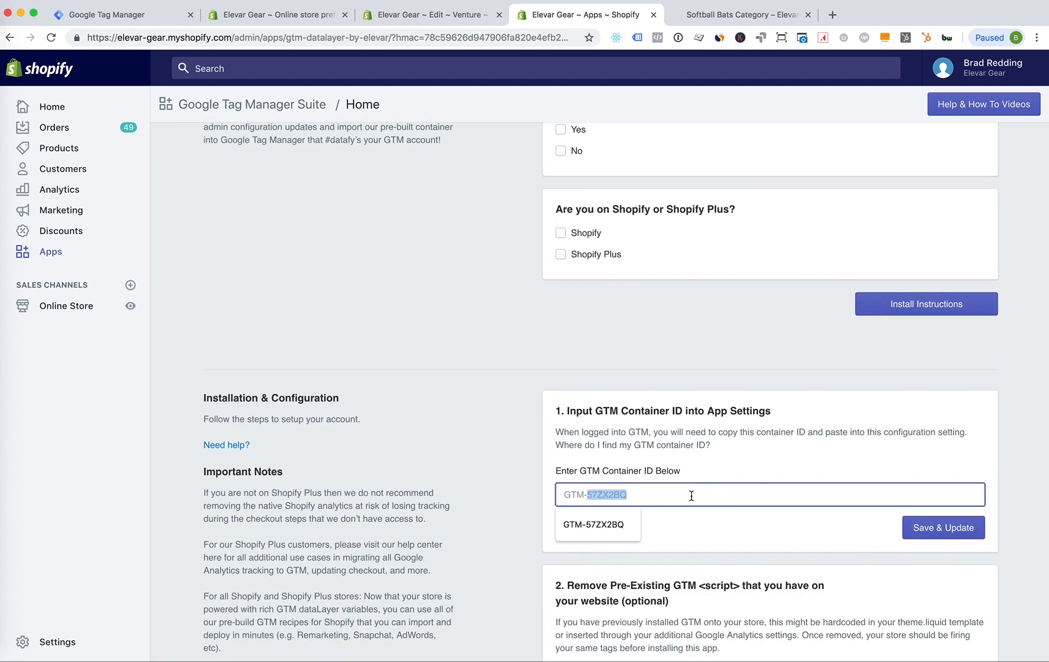
type("GTM-NNDR5ZR")
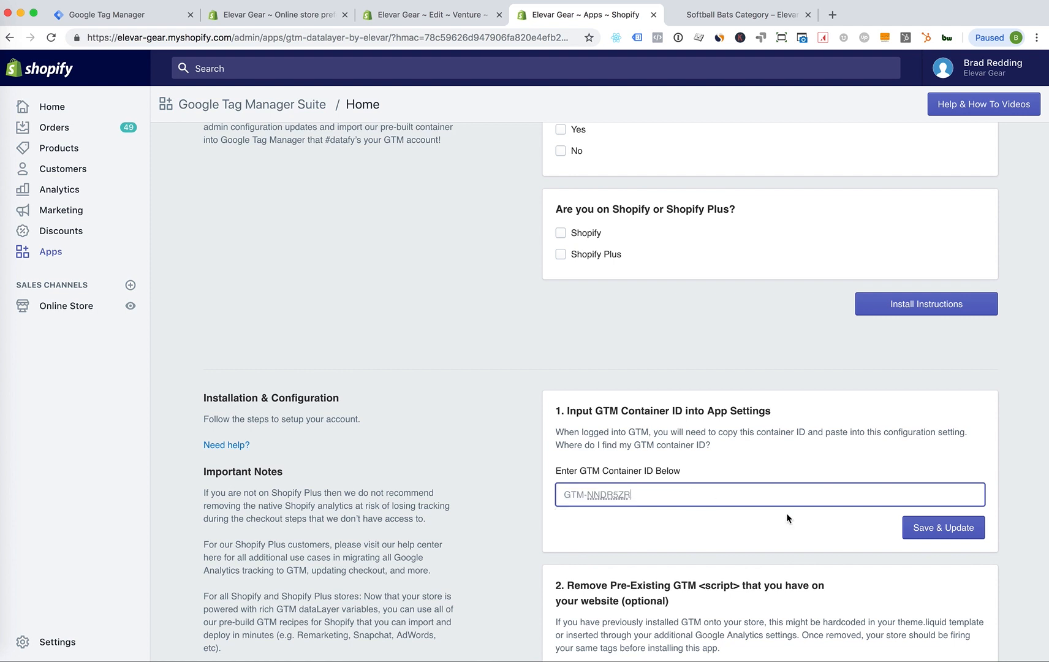
left_click(942, 528)
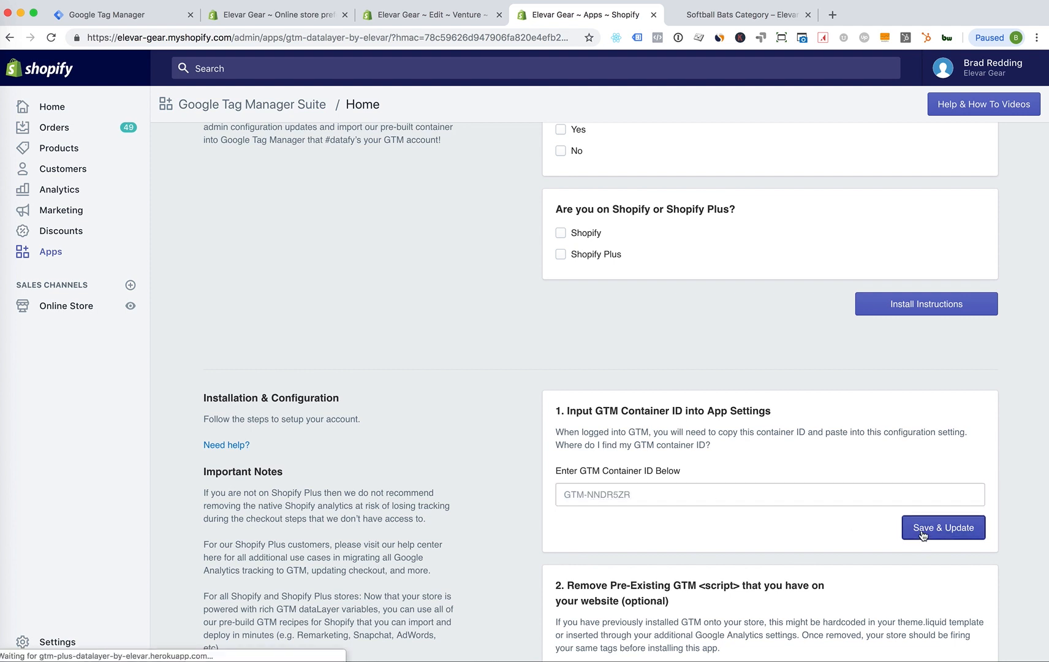
scroll("down", 3)
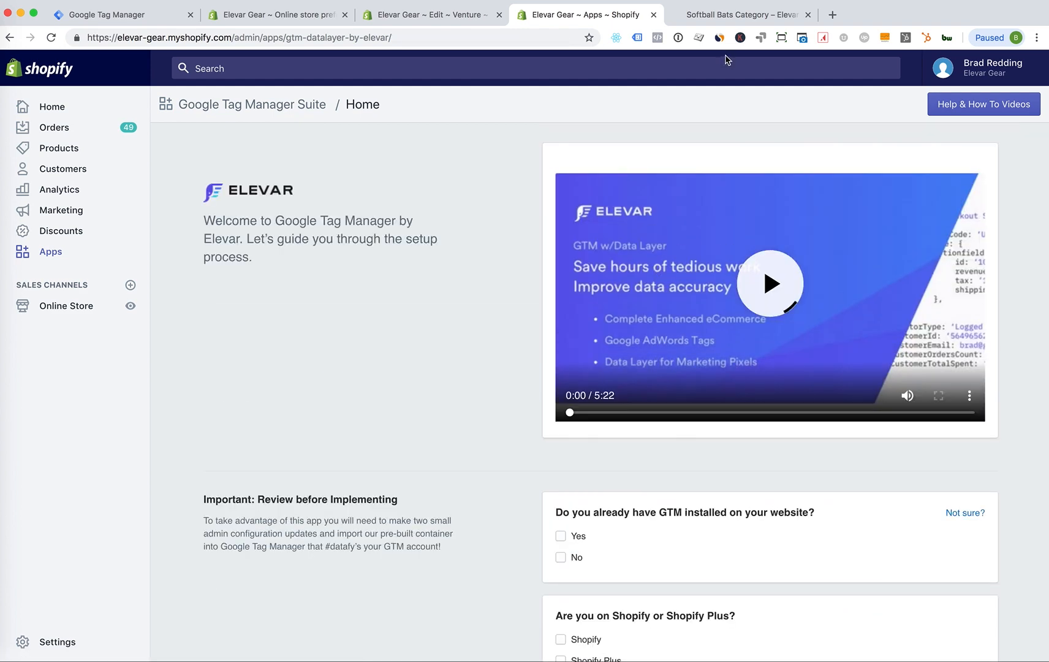
Reload the Softball Bats storefront until the preview shows Product List Impression and UA Pageview firing
left_click(739, 14)
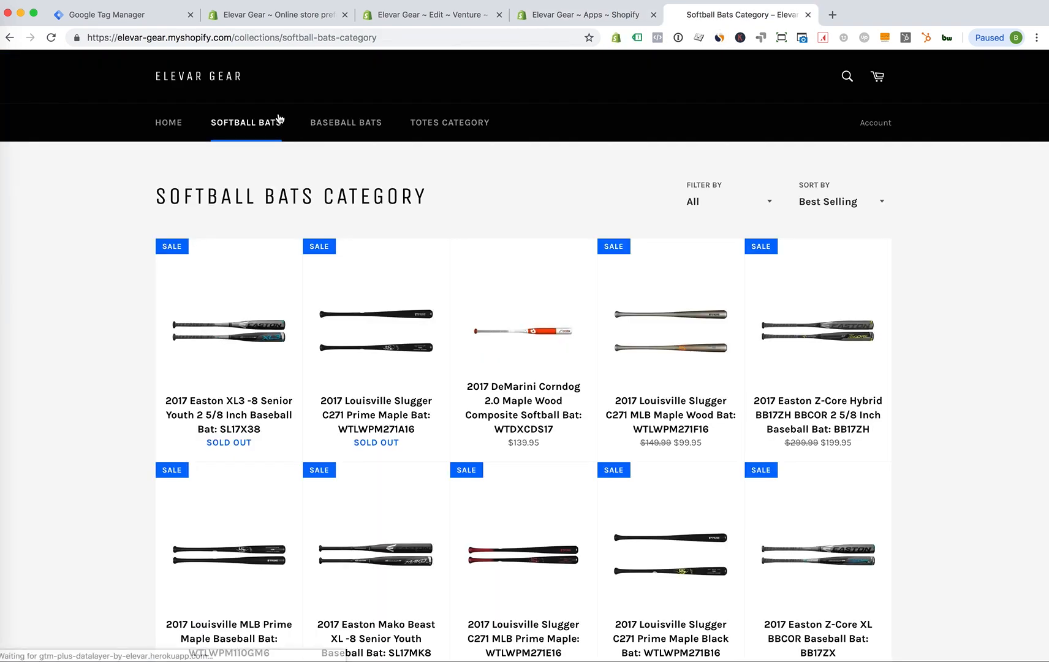
left_click(51, 38)
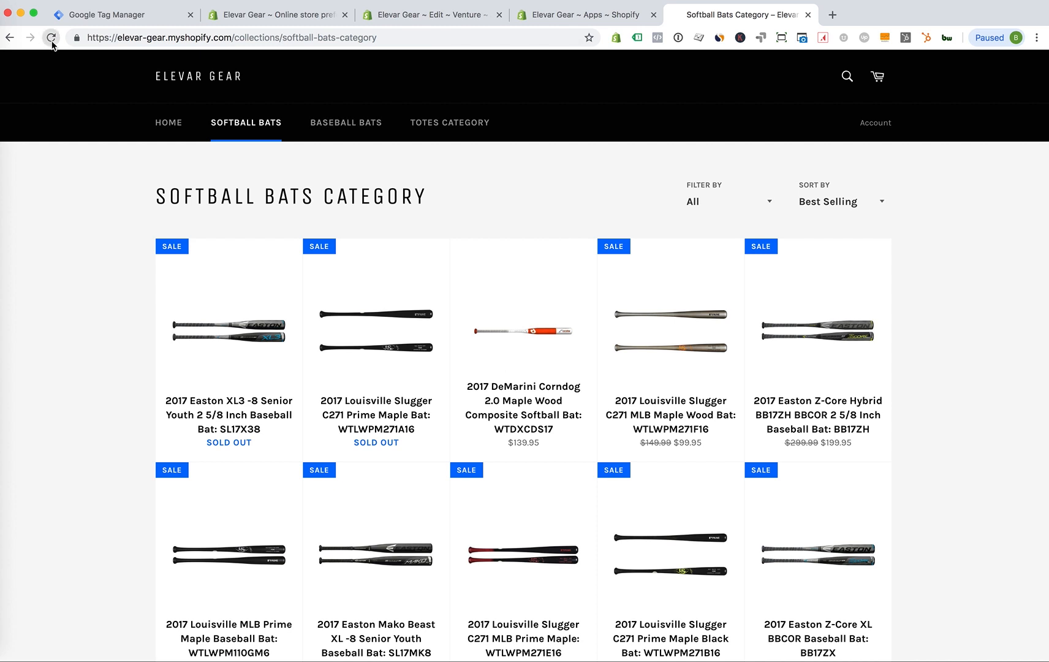
left_click(51, 37)
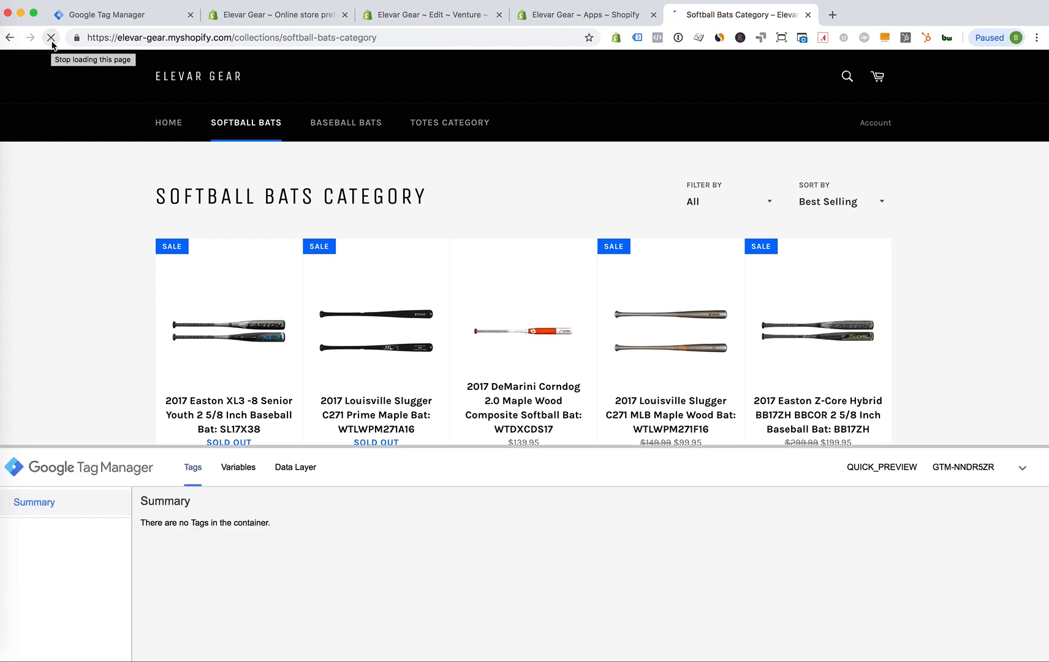
left_click(50, 37)
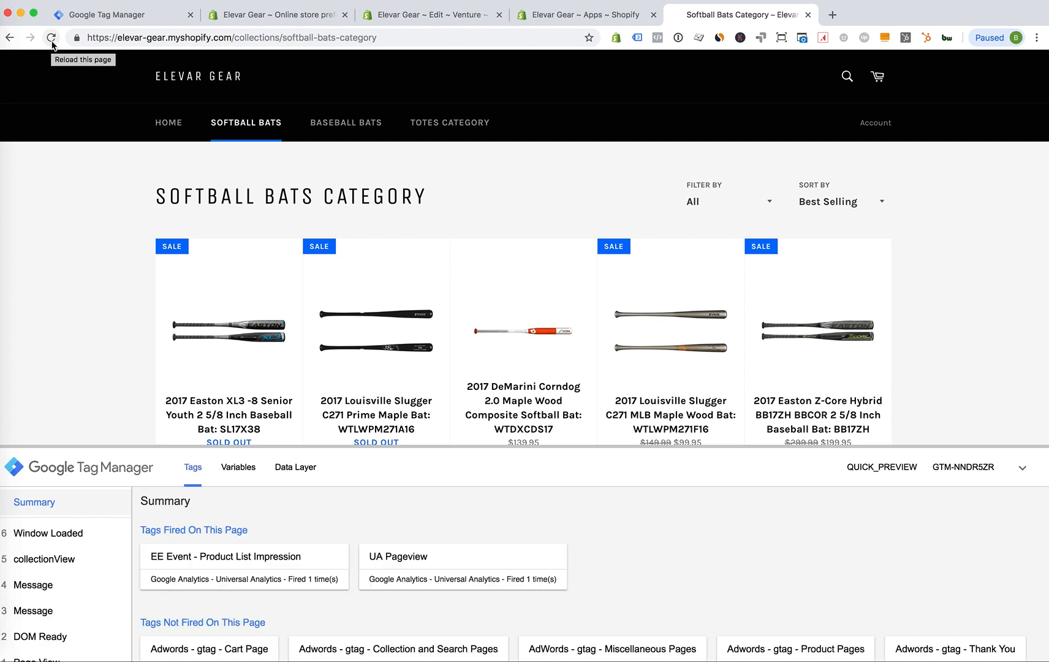
mouse_move(306, 449)
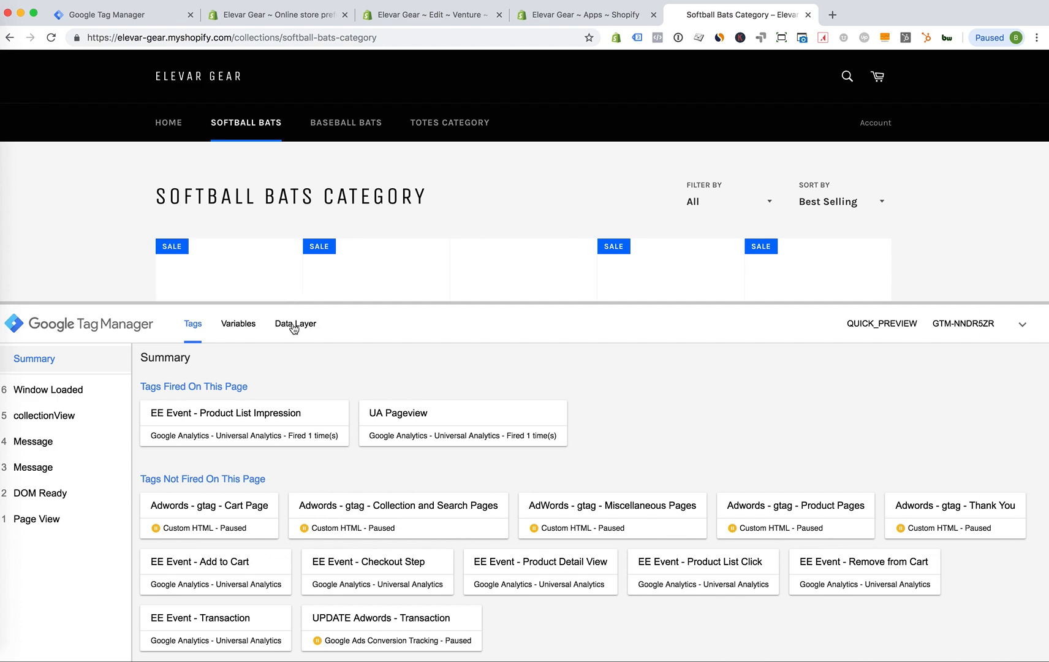
Inspect the preview's Data Layer, scrolling through the collection's product details
left_click(296, 323)
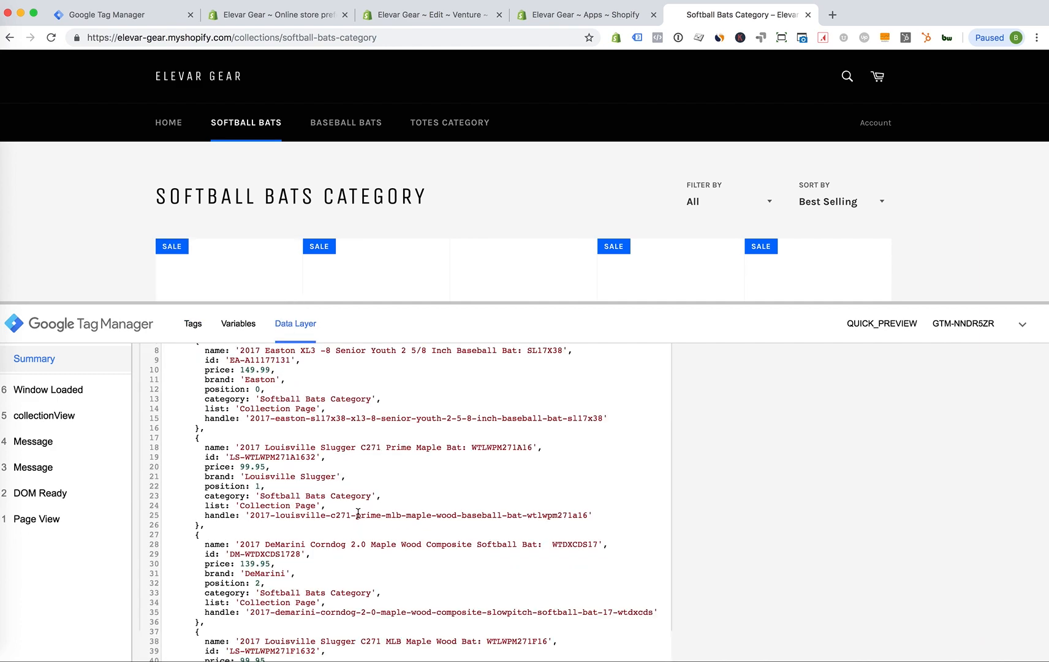
scroll("down", 3)
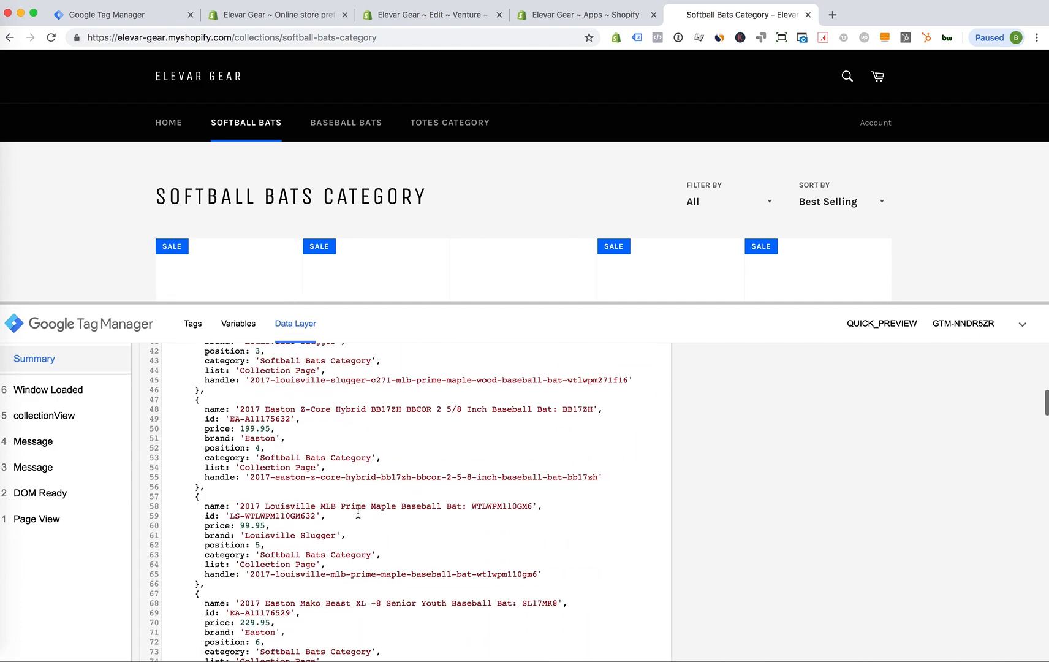
scroll("down", 3)
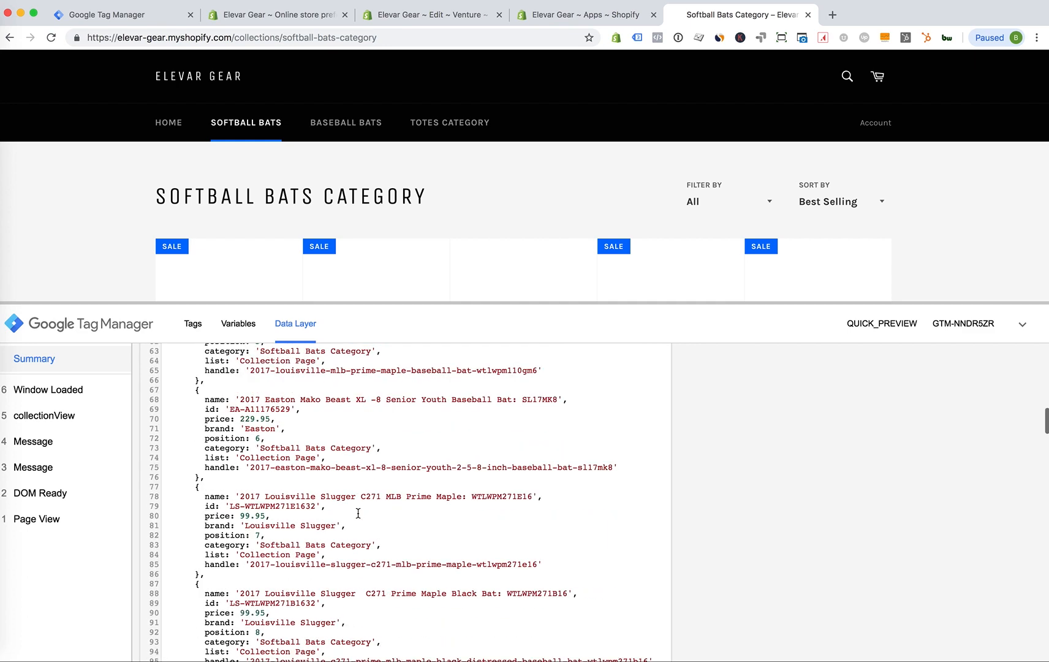
scroll("down", 3)
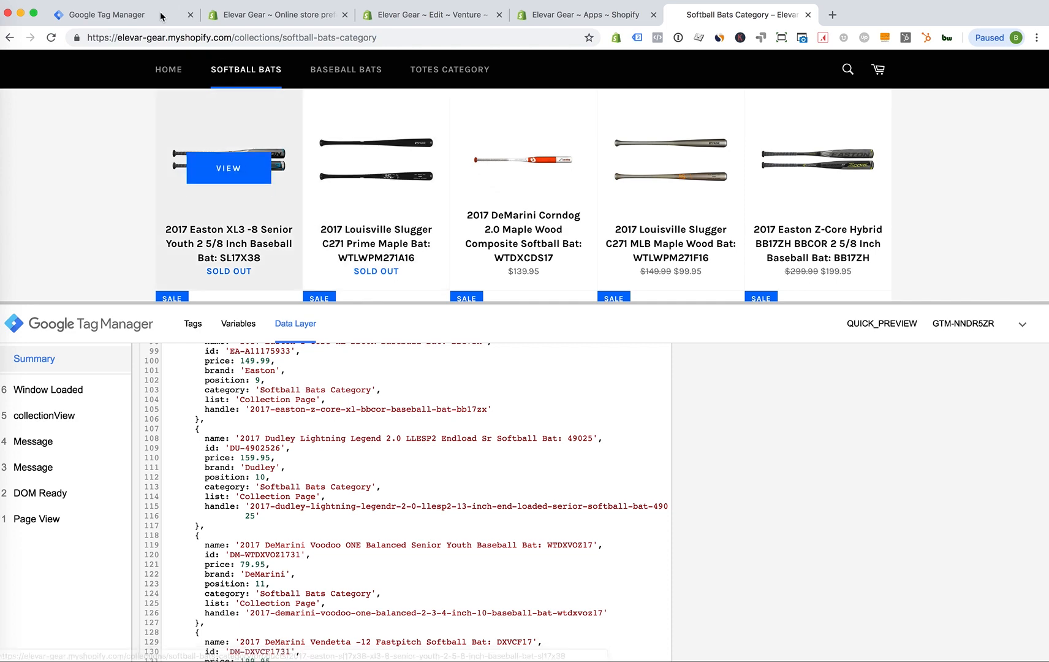
Pass the Tag Manager code page and return to Online Store Preferences with Google Analytics settings
left_click(107, 14)
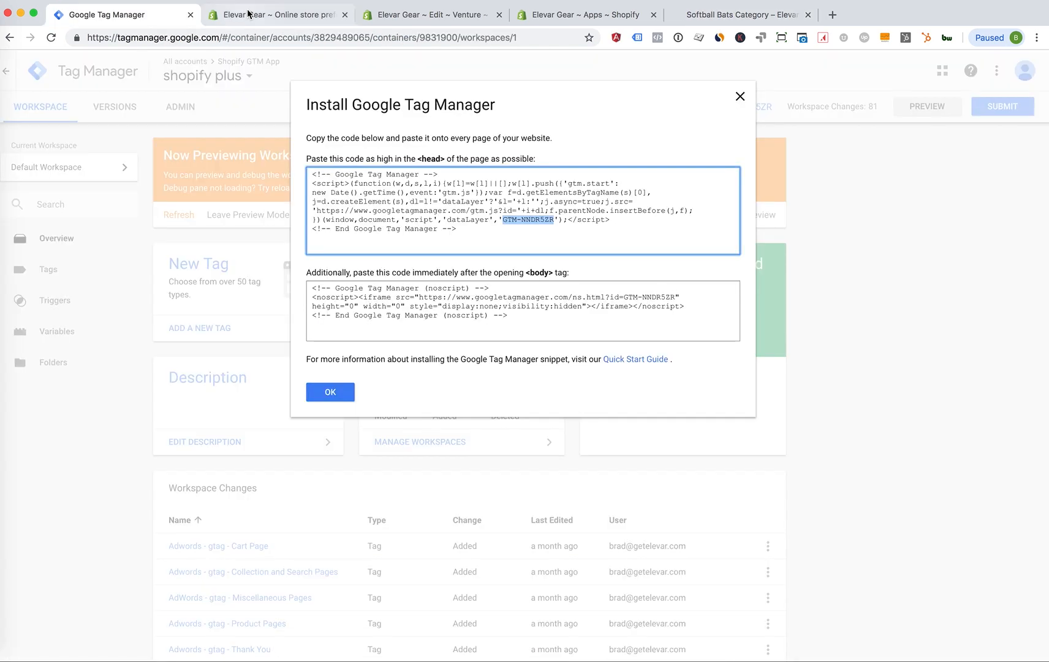
left_click(275, 14)
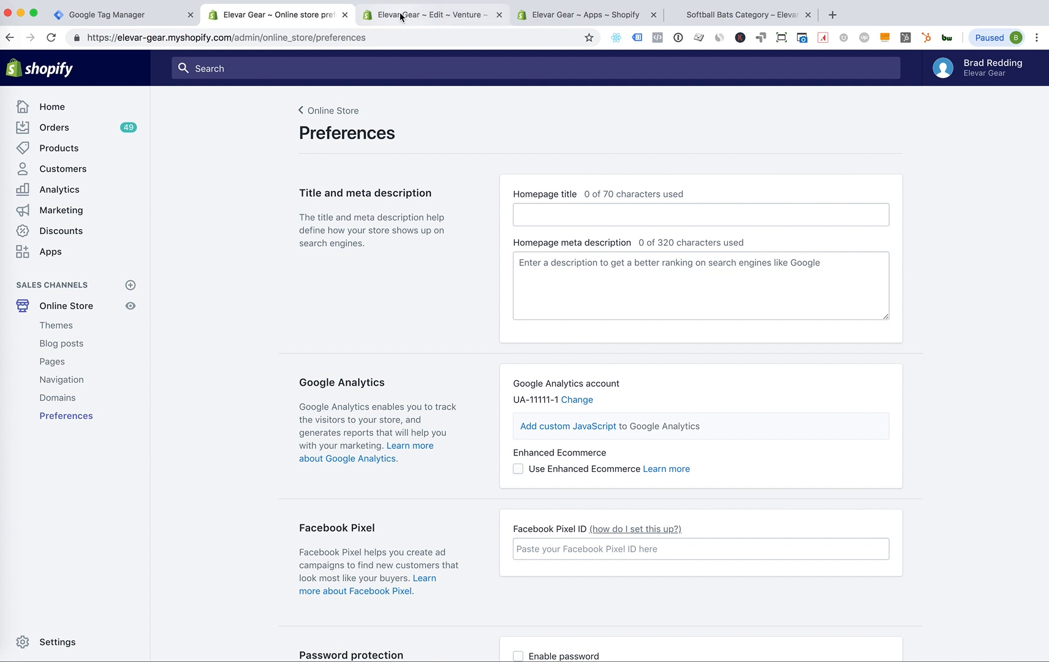
mouse_move(431, 14)
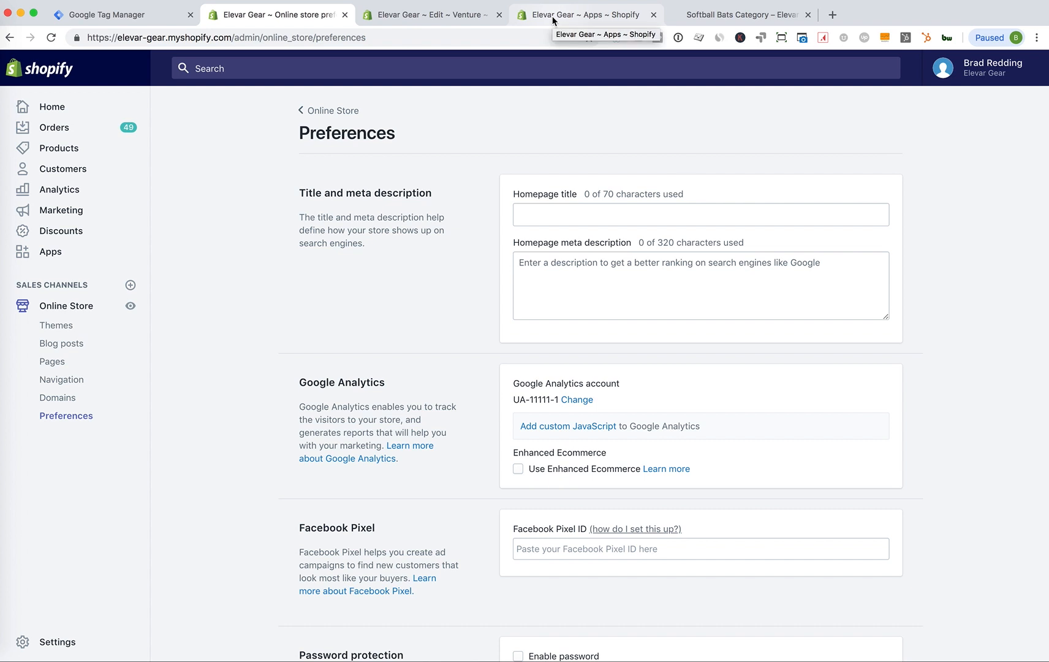
mouse_move(505, 149)
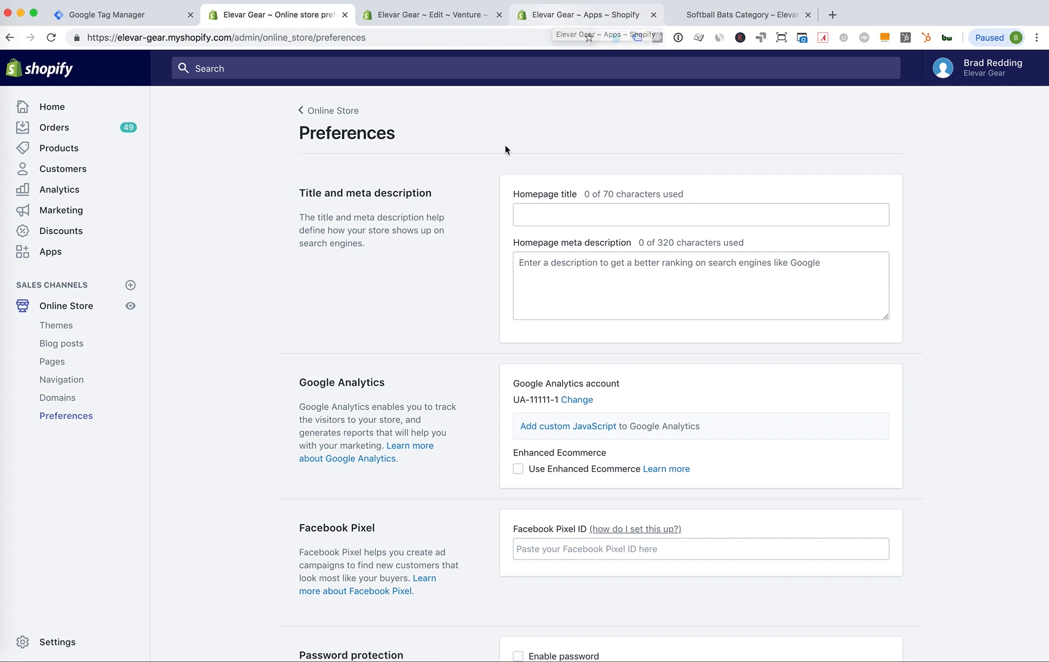
mouse_move(469, 198)
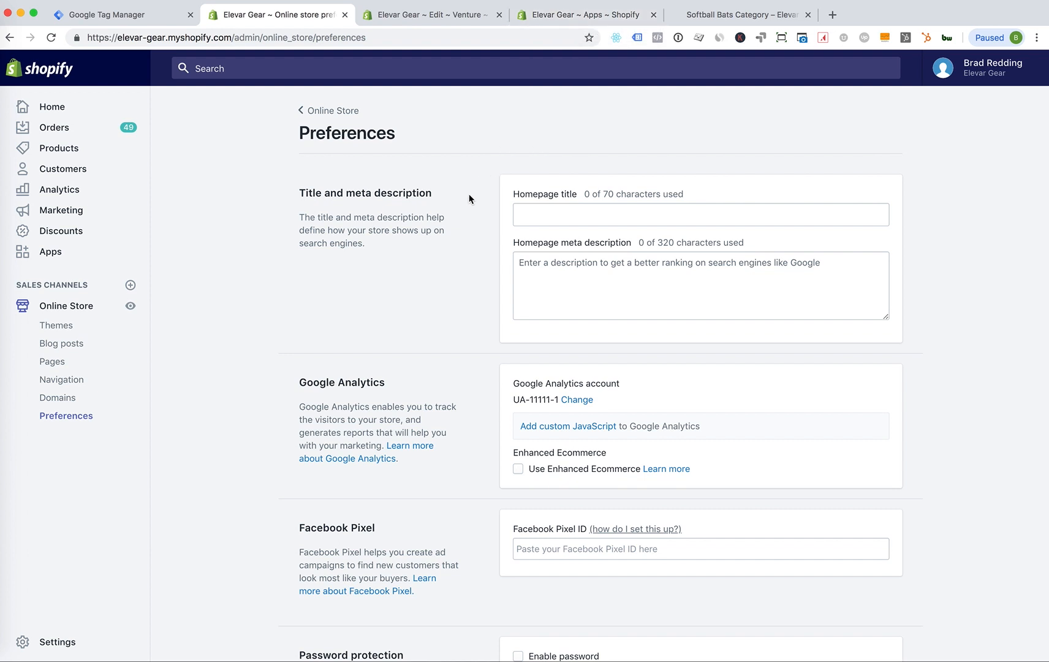